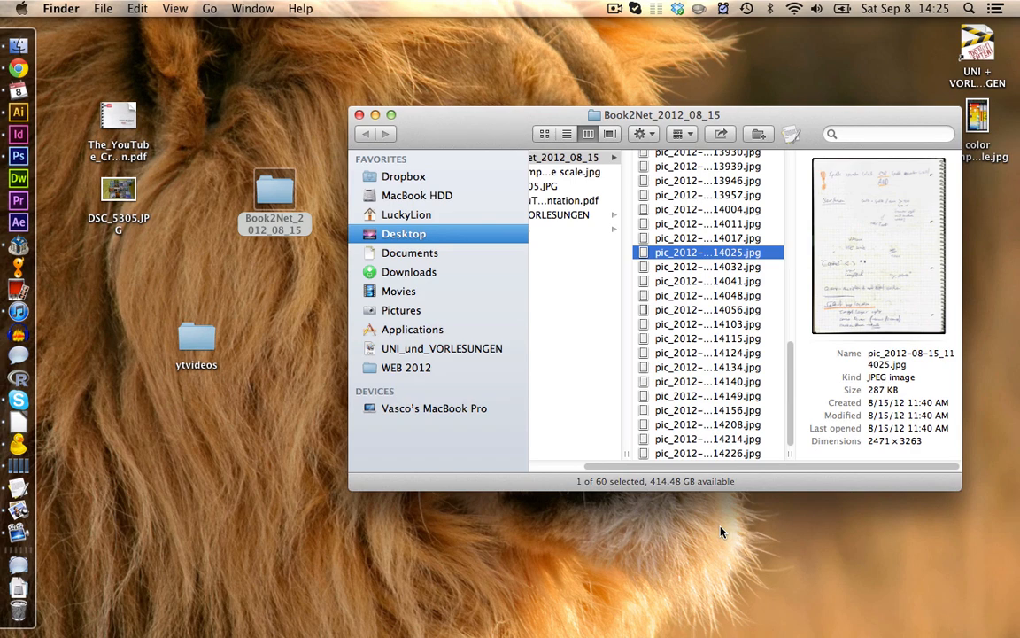
Bring Photoshop CS6 forward from the Dock and open File > Scripts > Image Processor
key(space)
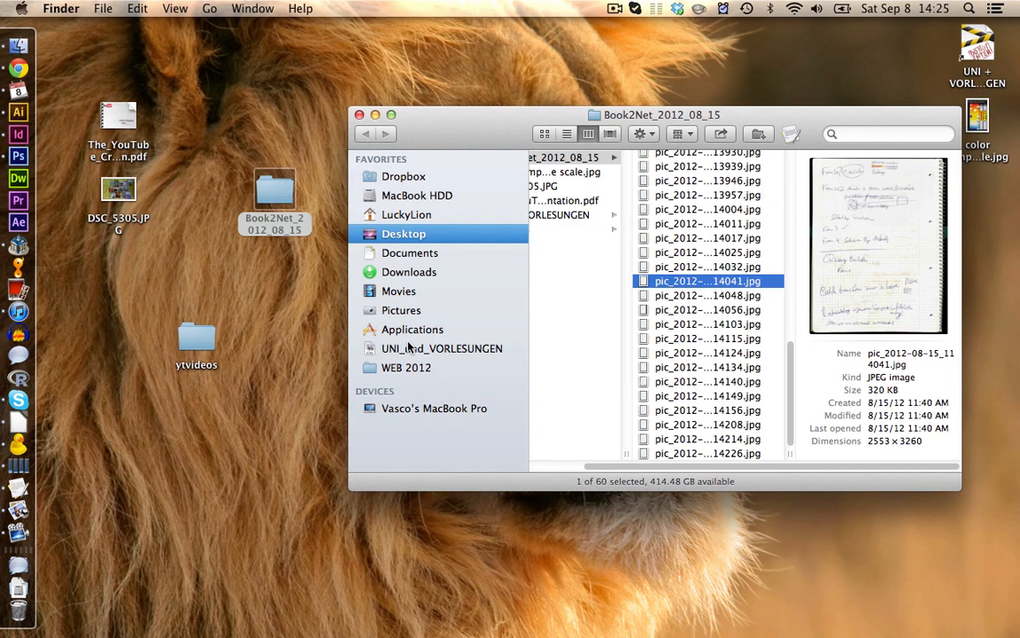
click(17, 156)
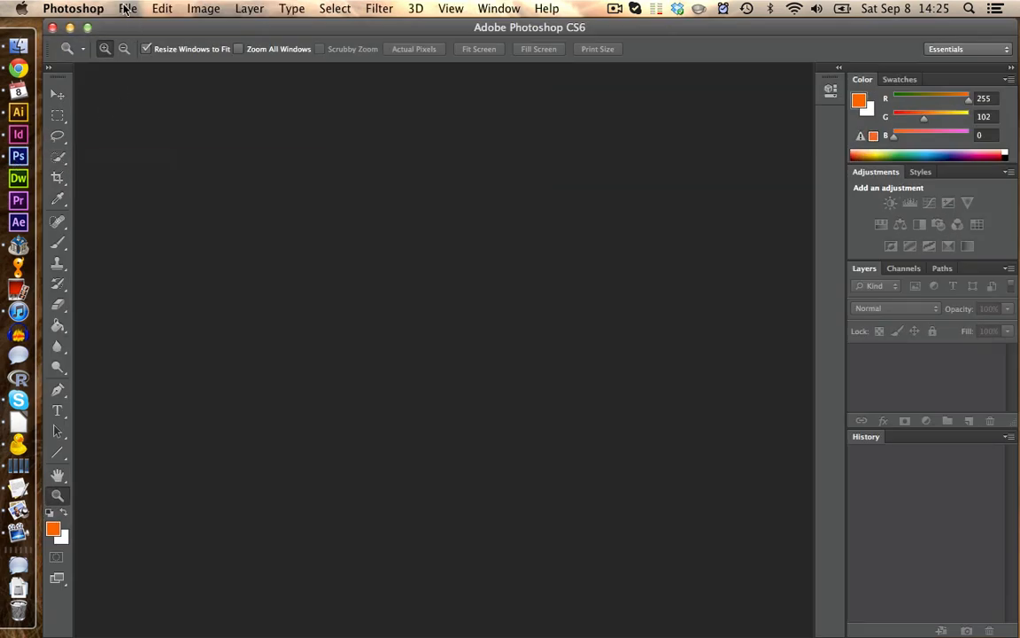
click(127, 8)
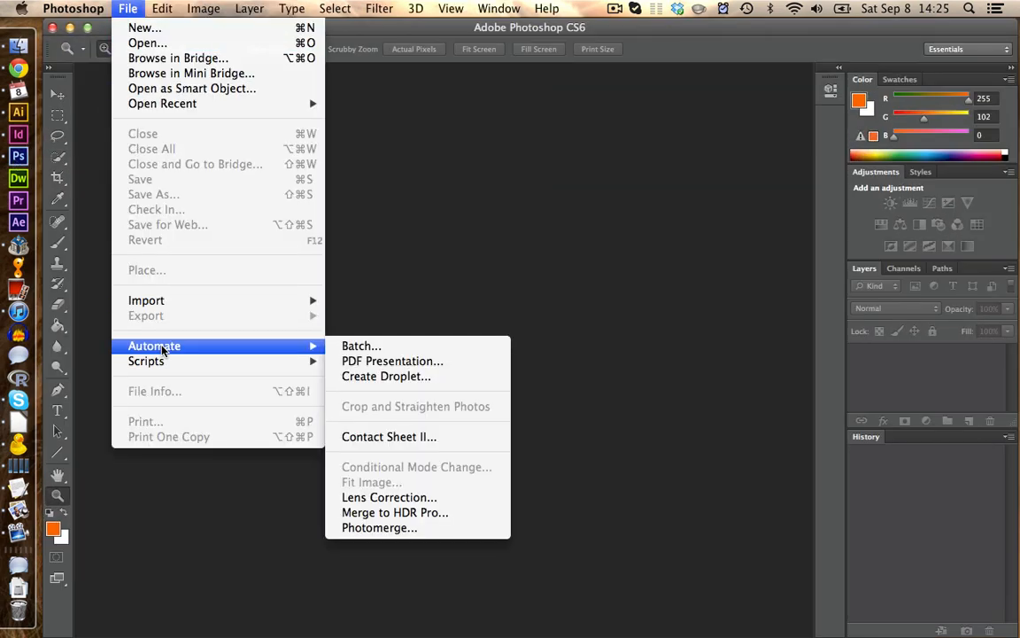
mouse_move(212, 348)
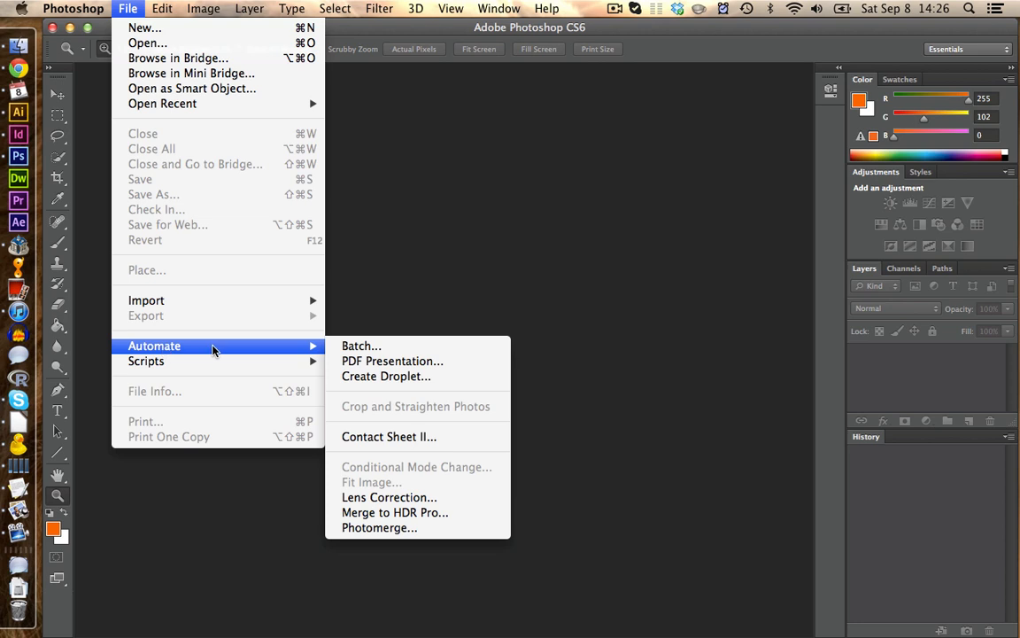
mouse_move(361, 346)
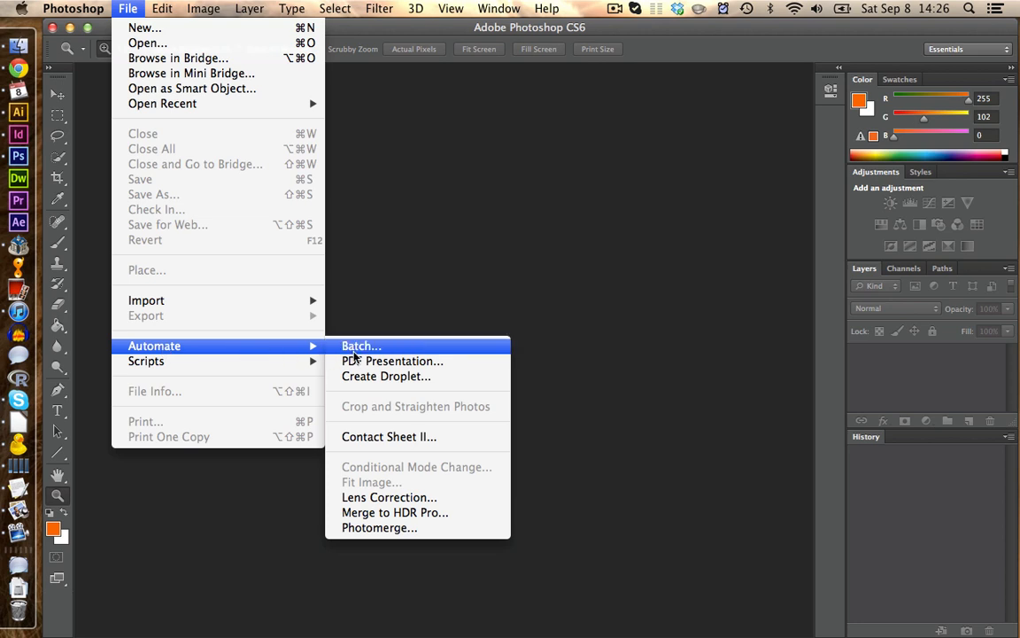
mouse_move(335, 354)
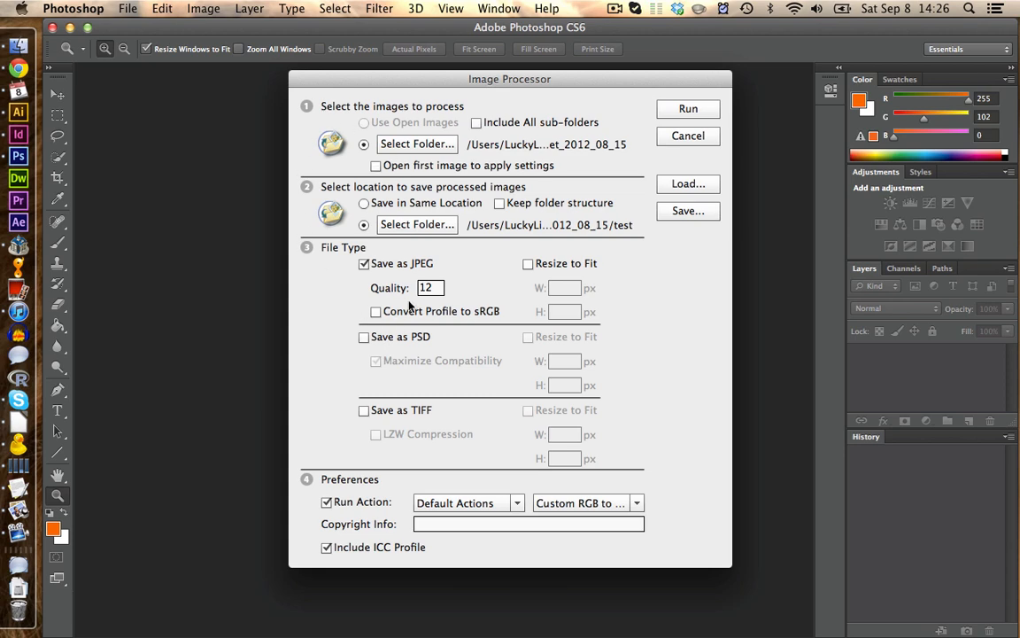
Use Book2Net_2012_08_15 as the source folder and a new BW subfolder as destination
click(417, 143)
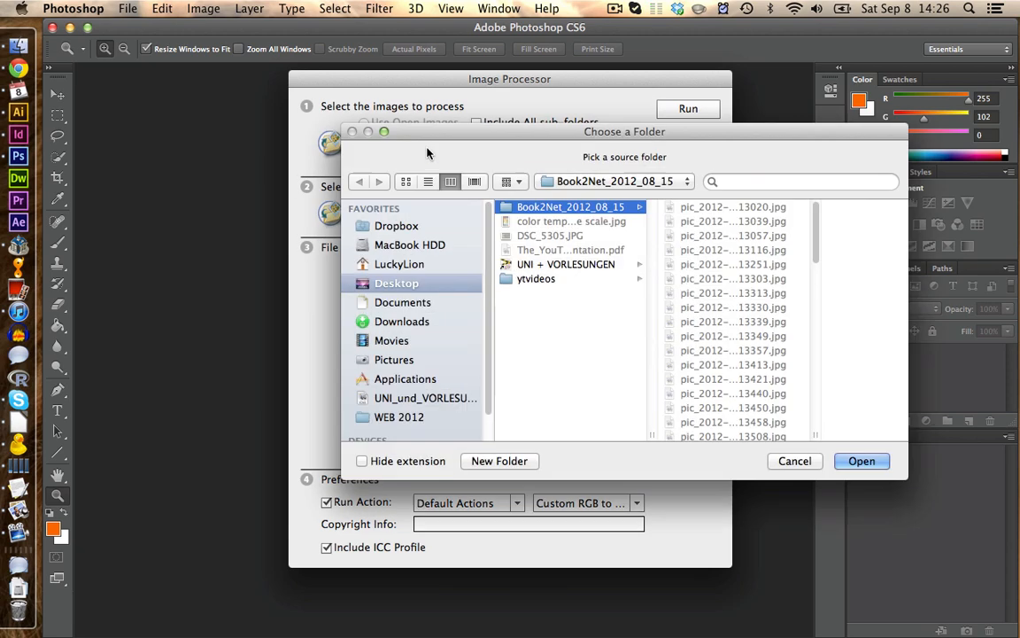
mouse_move(693, 311)
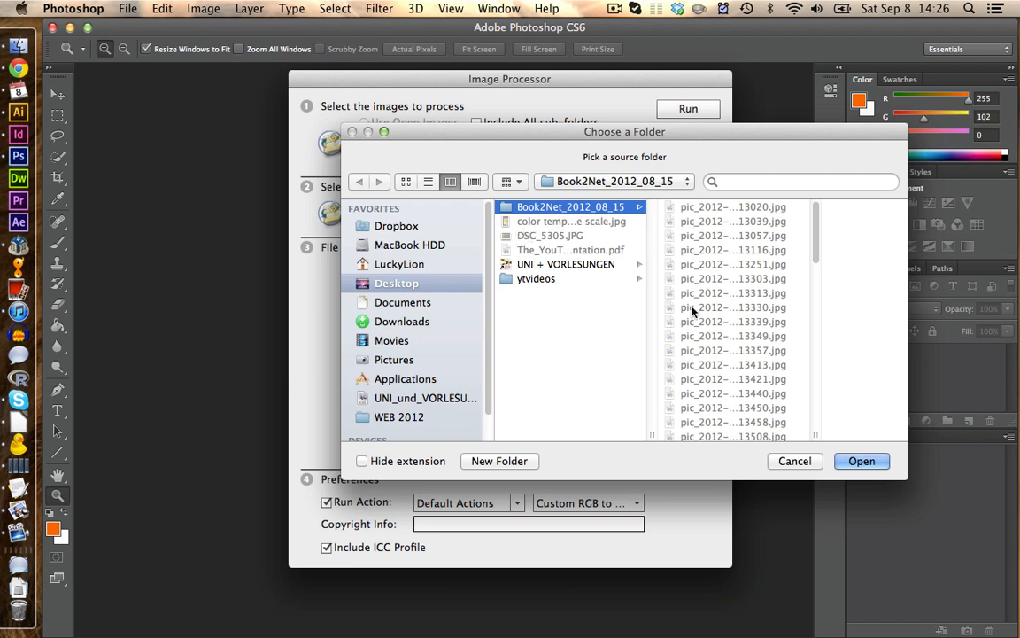
mouse_move(766, 401)
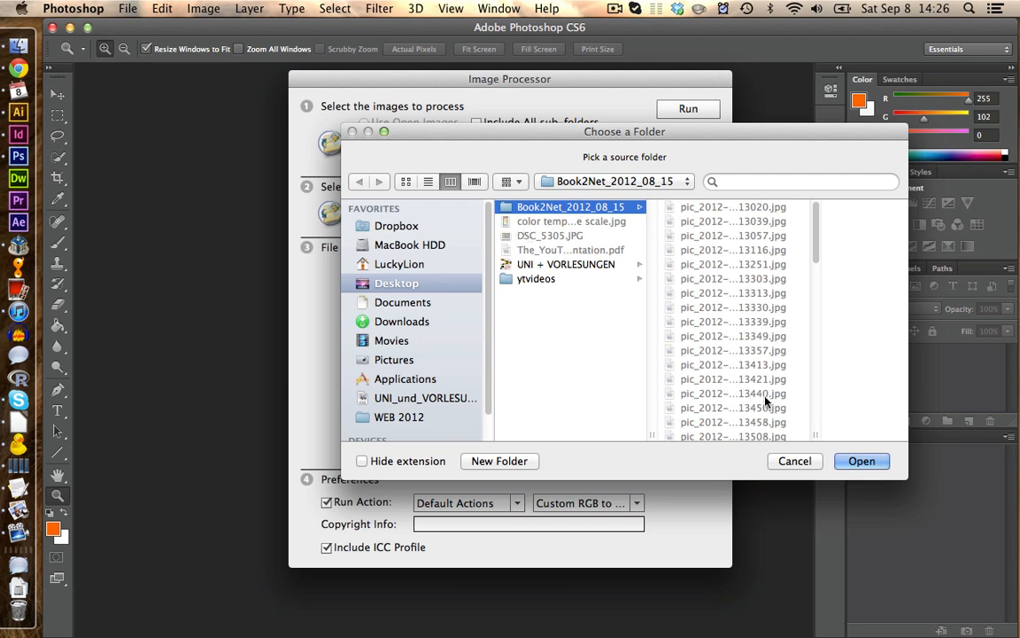
click(861, 460)
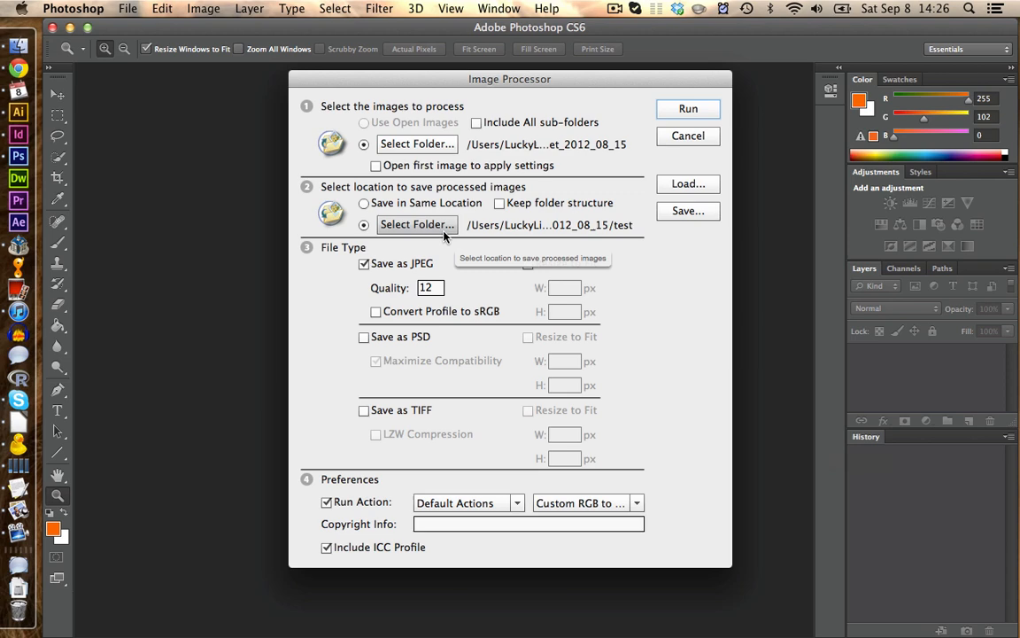
click(416, 224)
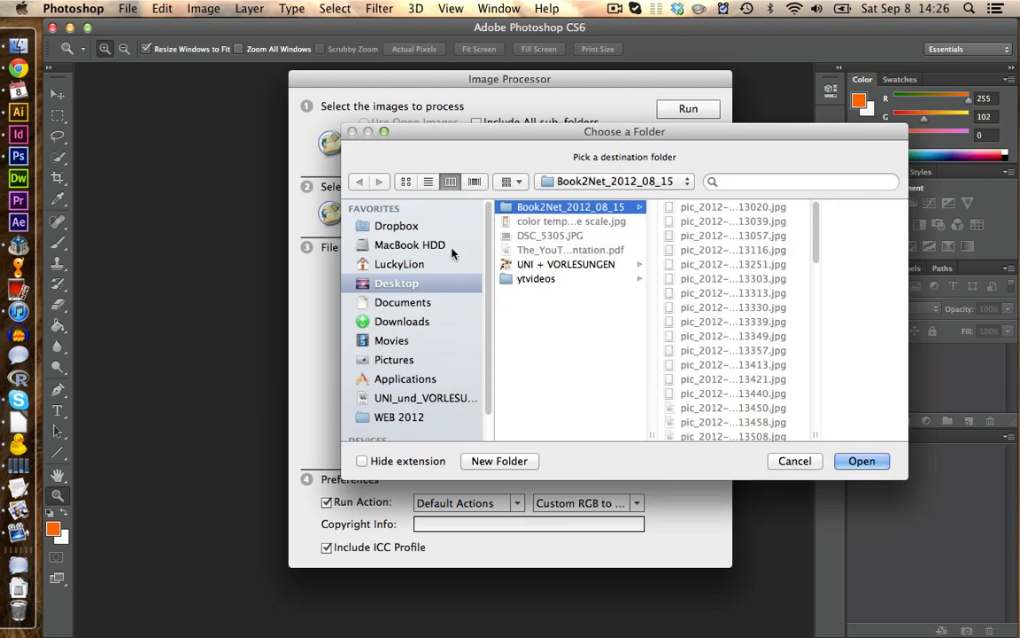
click(498, 461)
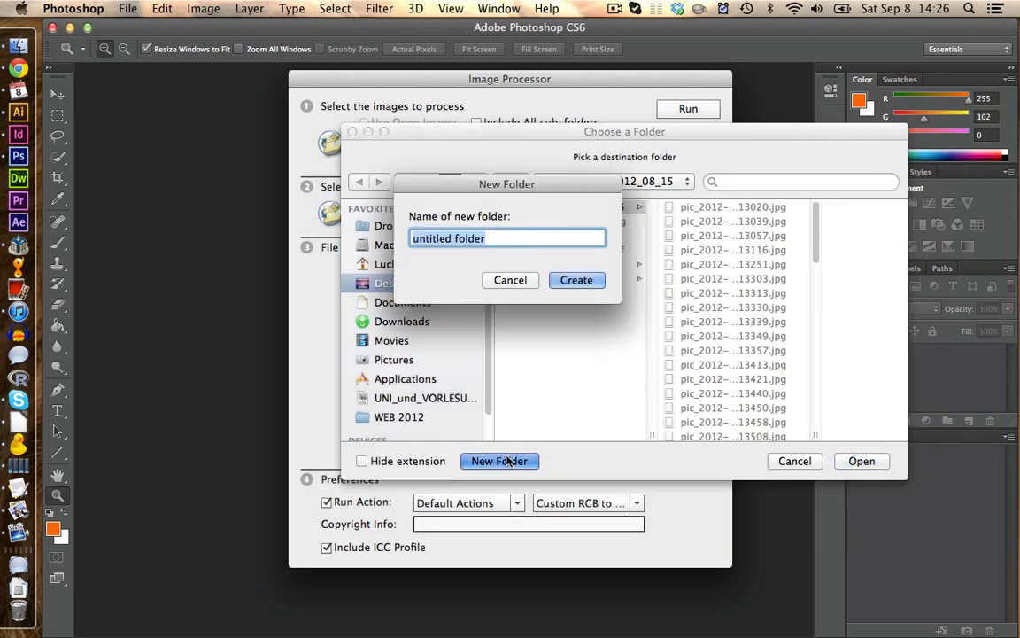
text(BW)
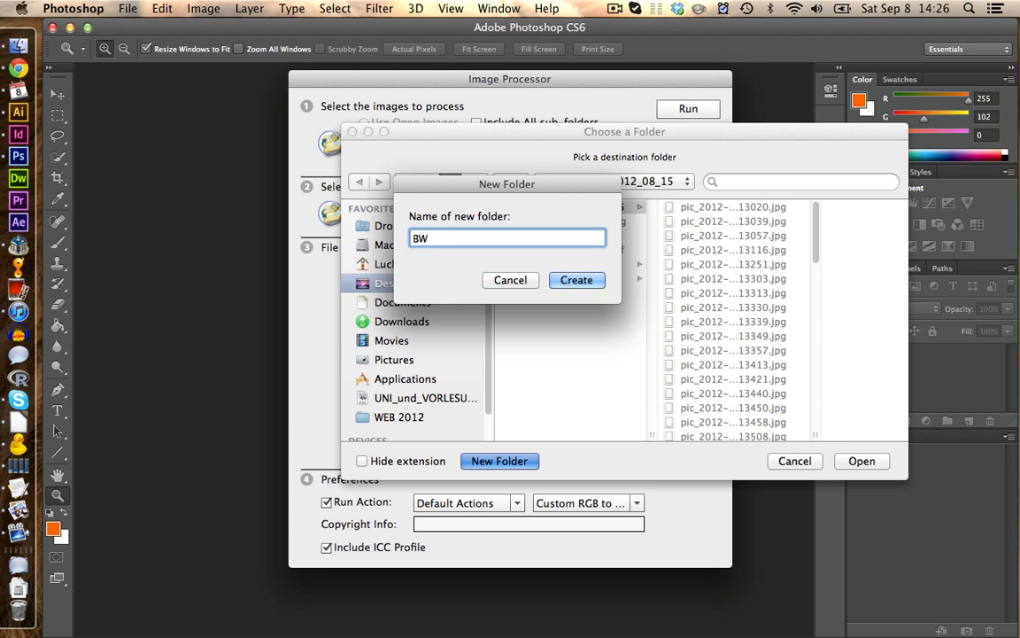
click(576, 280)
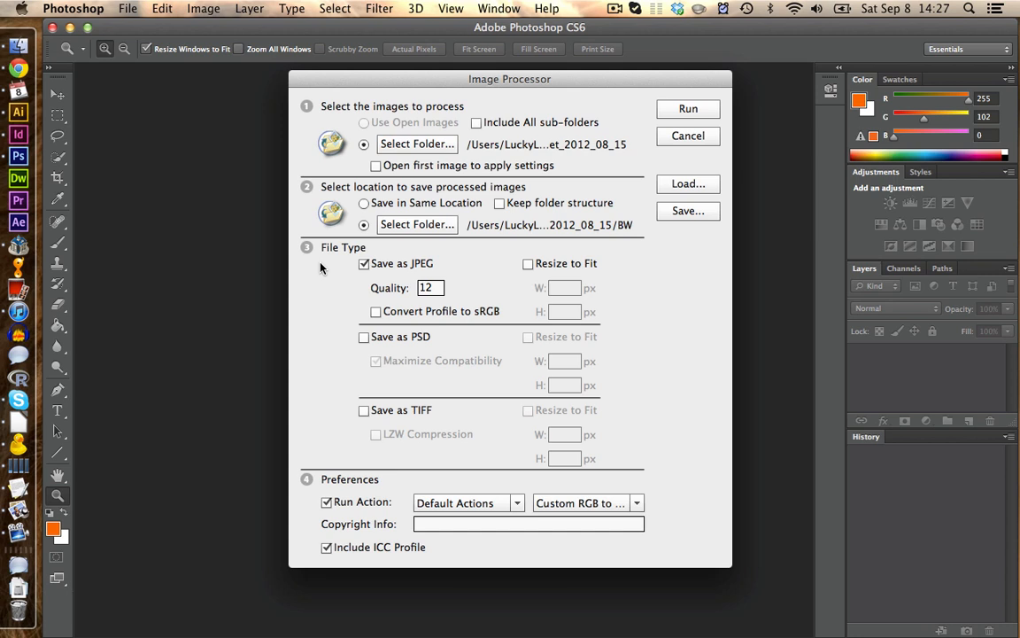
mouse_move(346, 468)
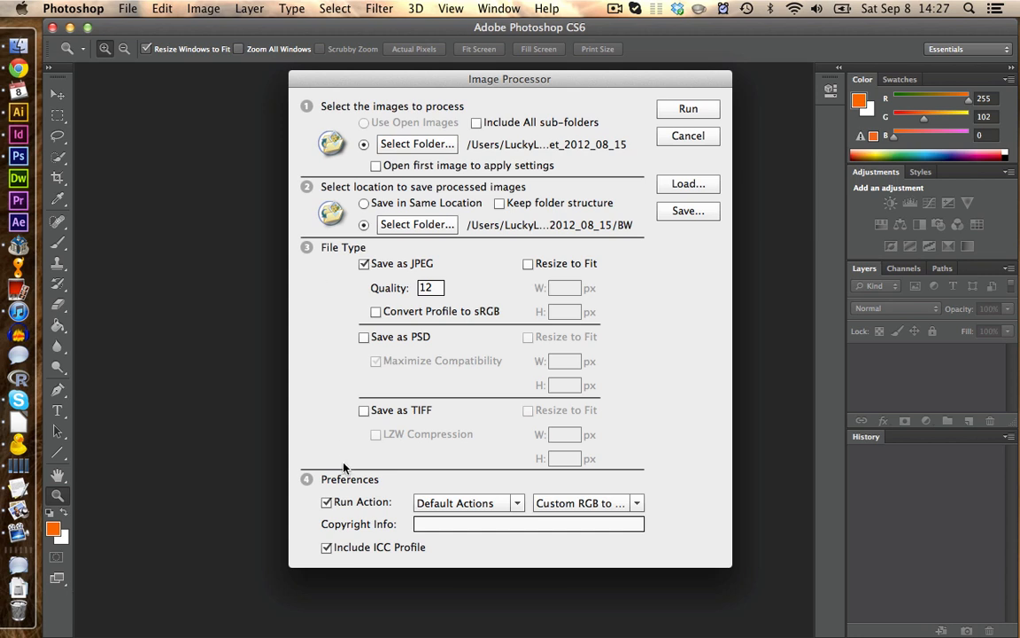
mouse_move(386, 487)
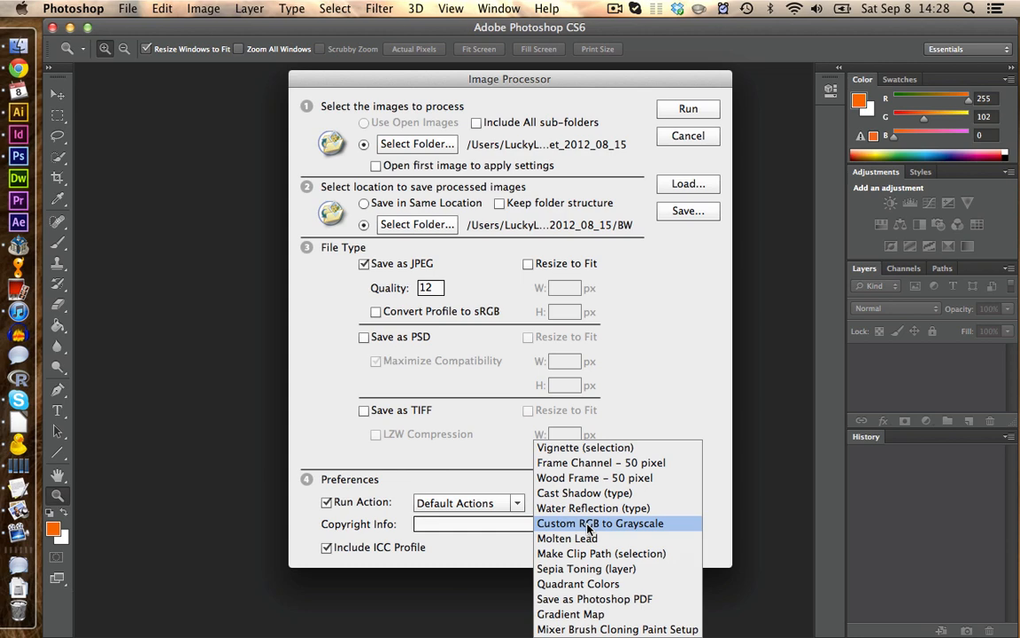
click(600, 523)
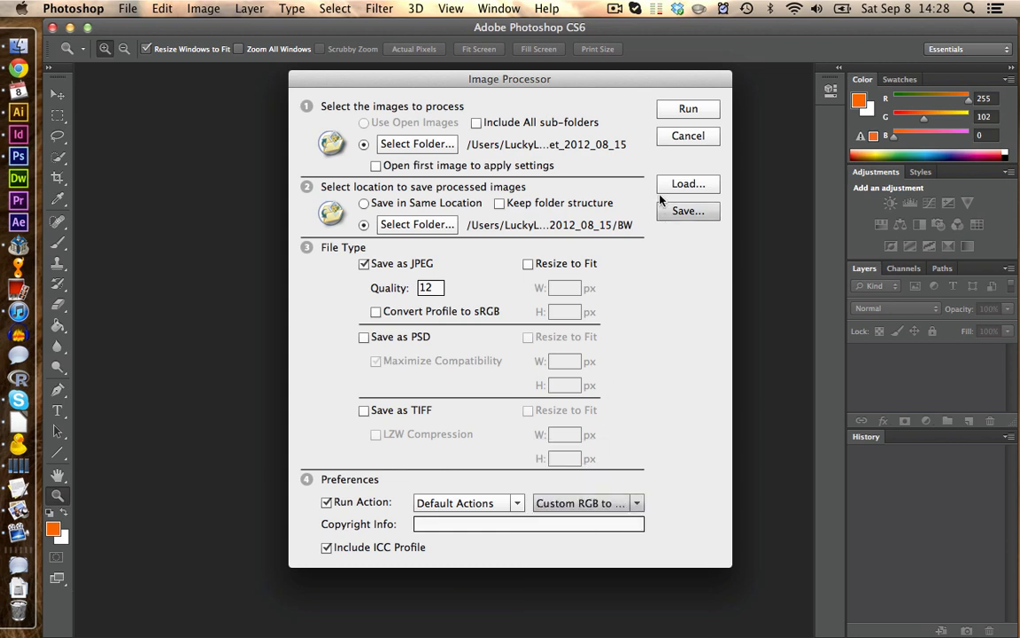
Run Image Processor and accept the Channel Mixer grayscale settings for the first page
click(688, 108)
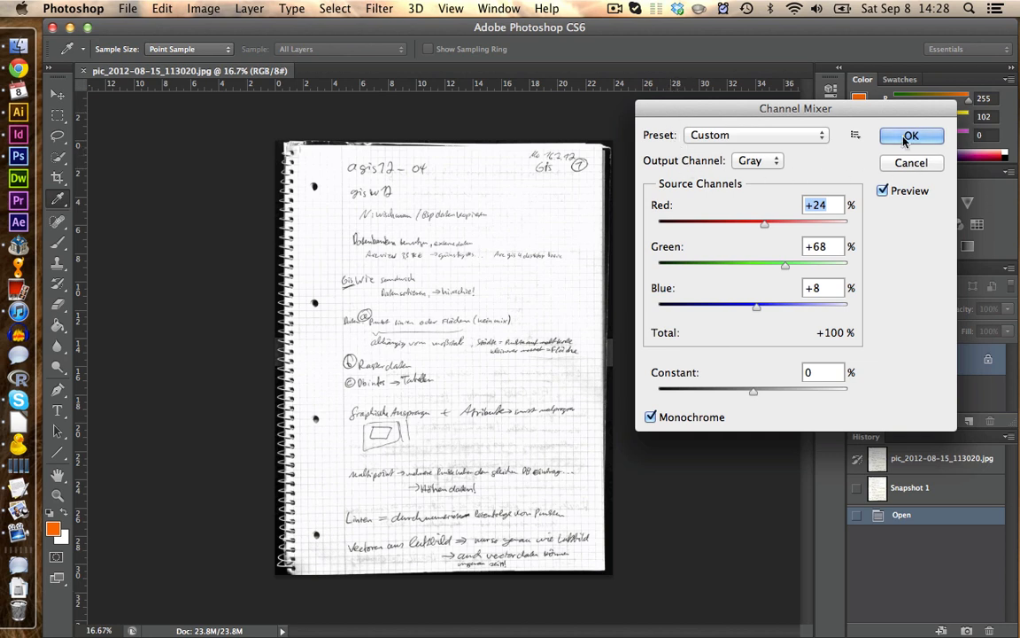
mouse_move(781, 285)
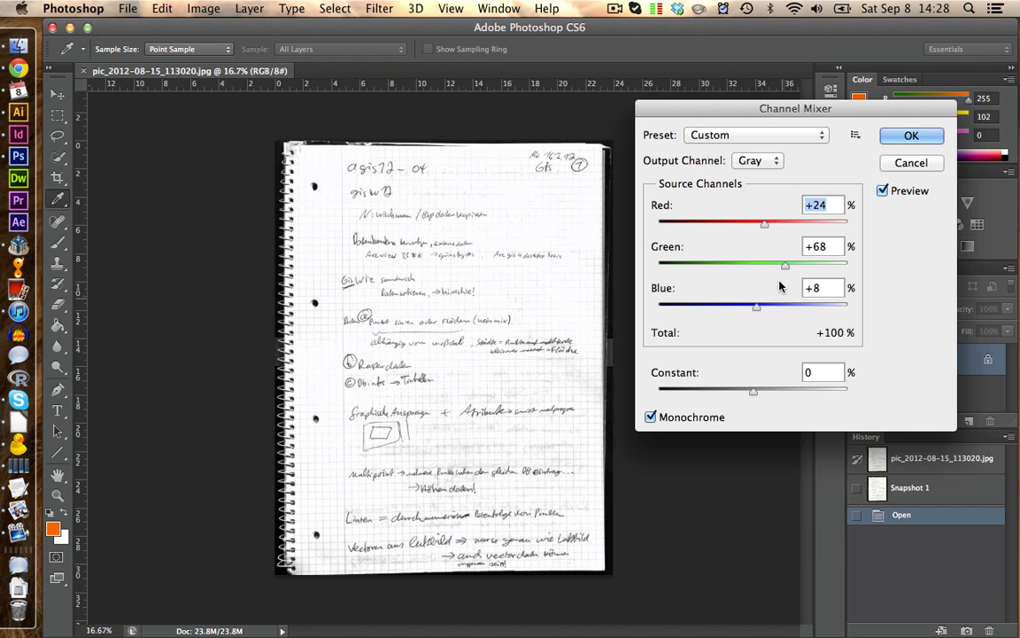
click(910, 135)
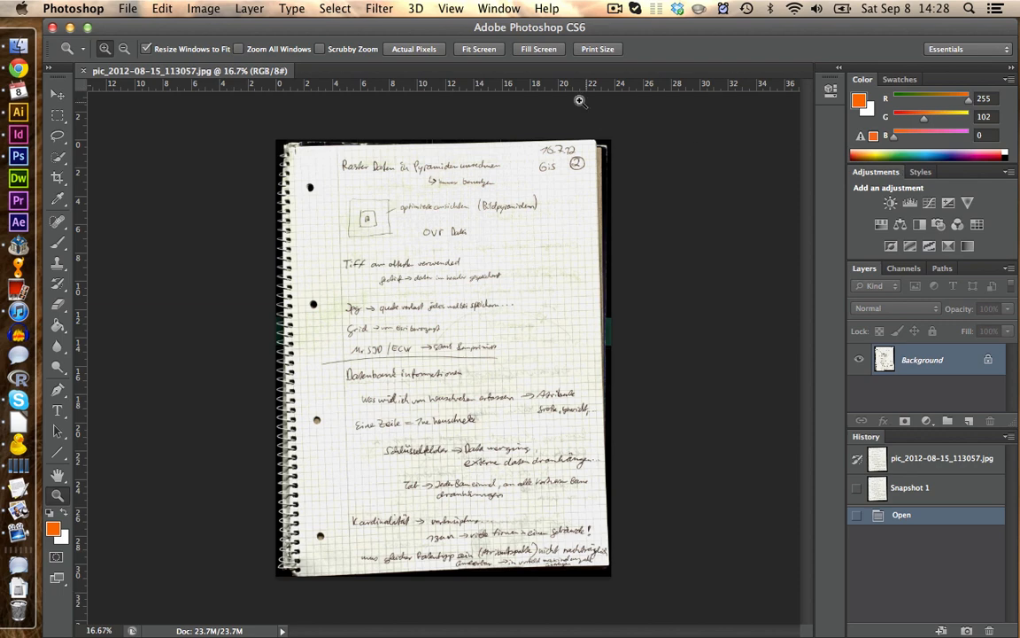
Show the Actions panel and disable the Channel Mixer dialog toggle in Custom RGB to Grayscale
click(499, 8)
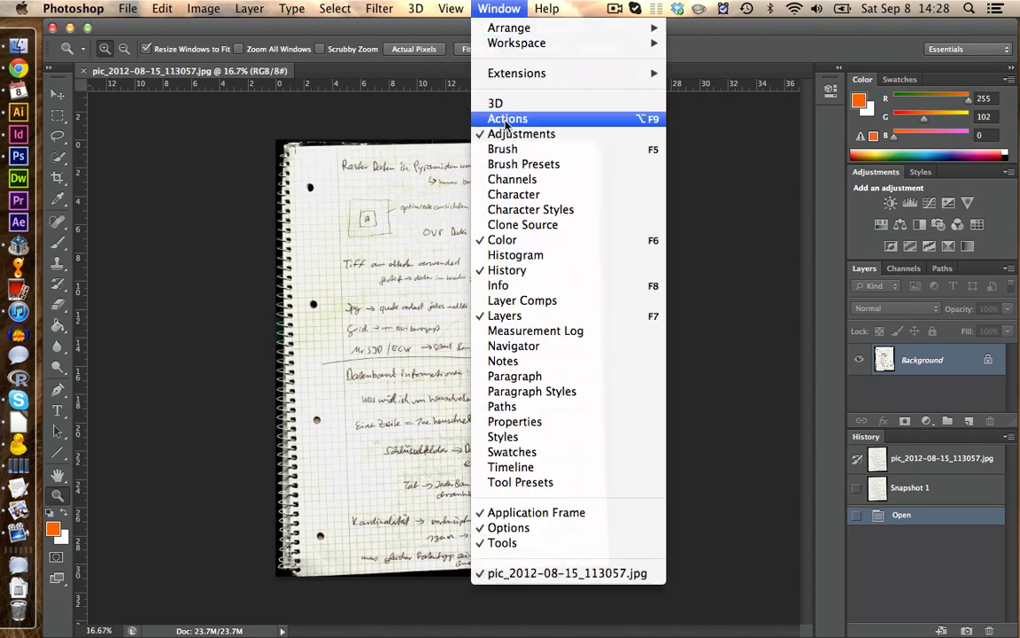
click(507, 118)
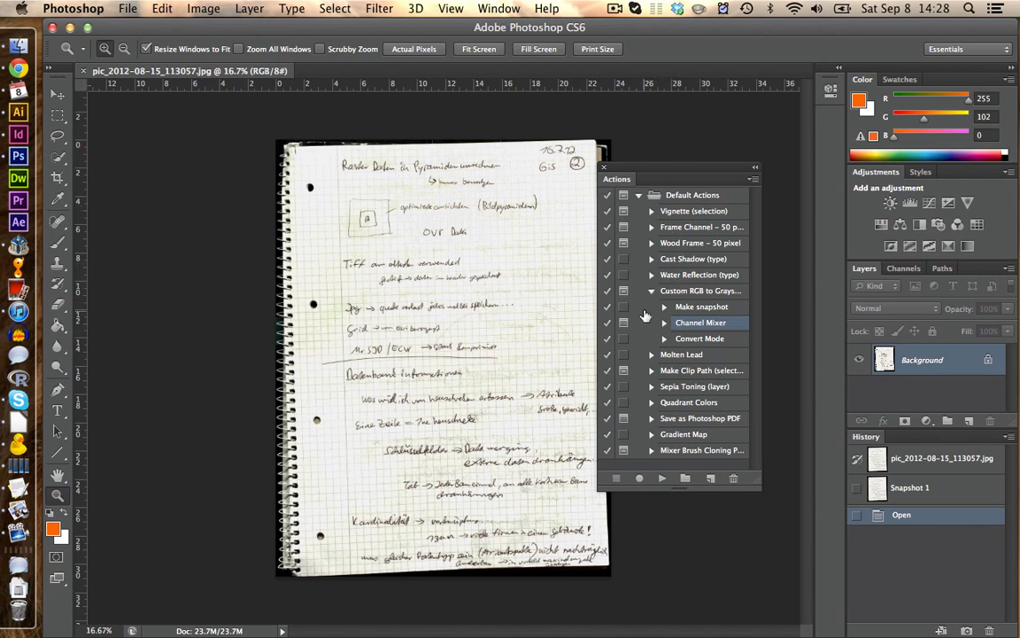
click(700, 291)
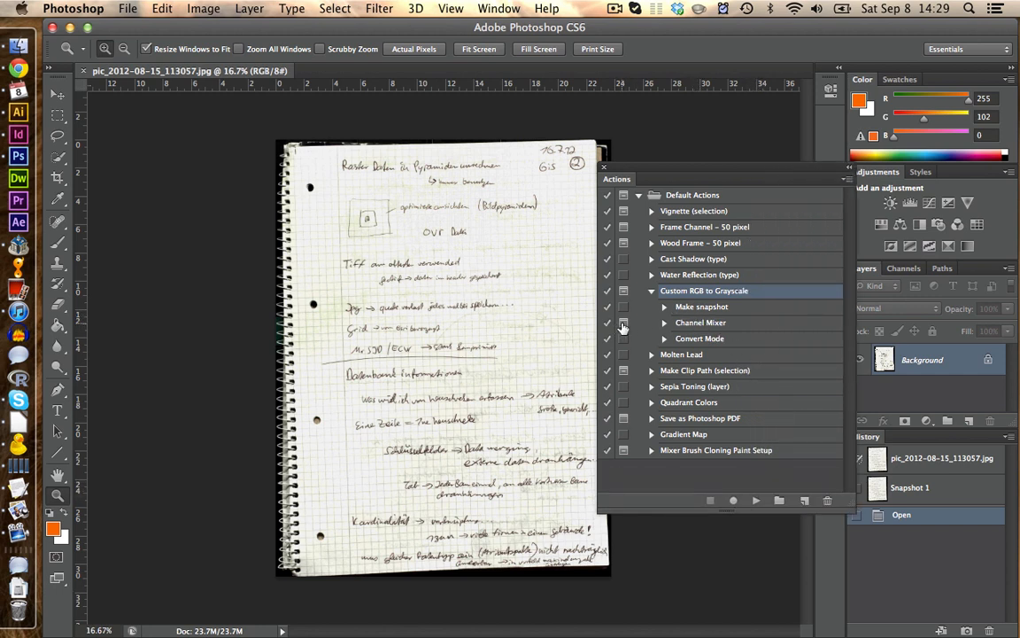
mouse_move(623, 326)
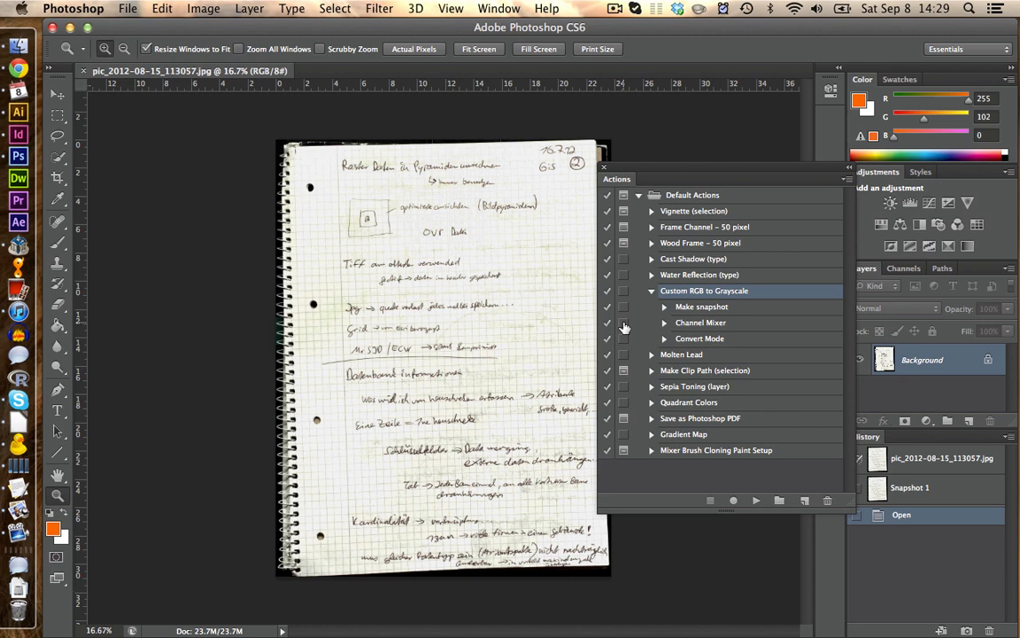
click(603, 167)
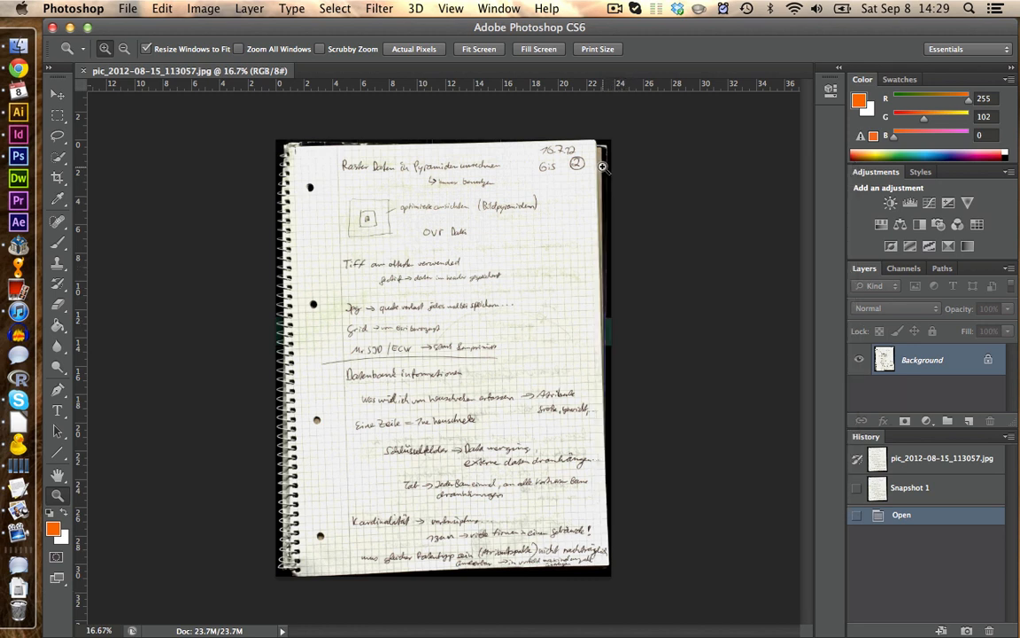
Close the open notebook scan from the File menu
click(127, 8)
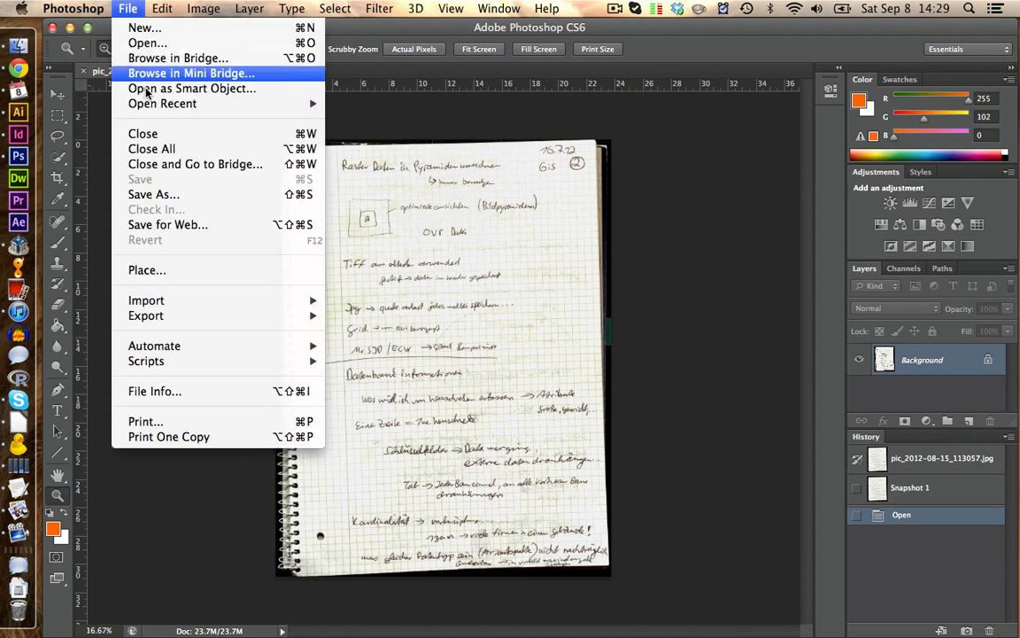
mouse_move(146, 360)
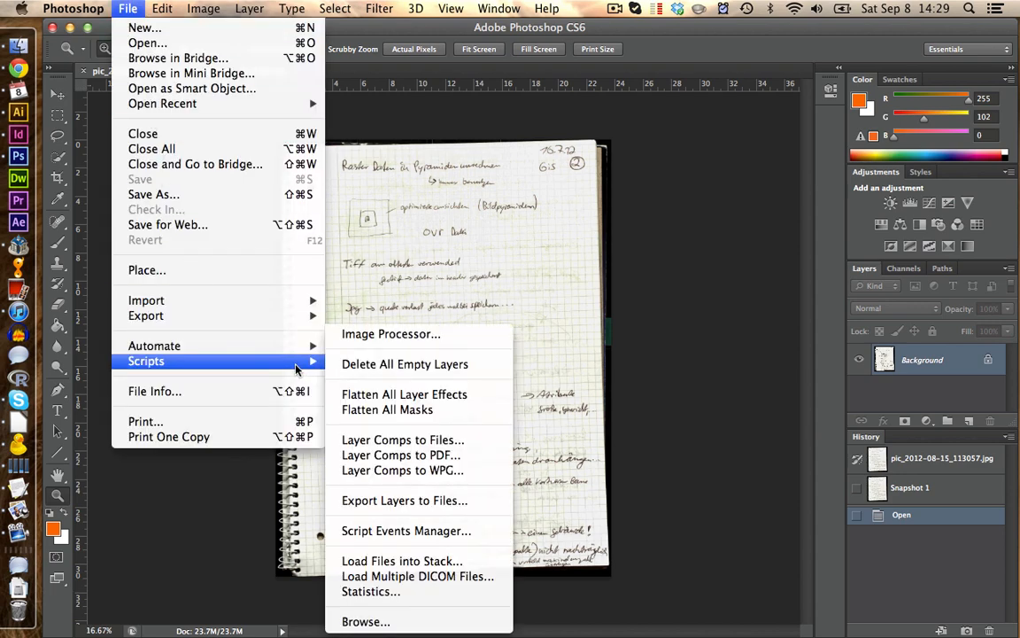
click(390, 334)
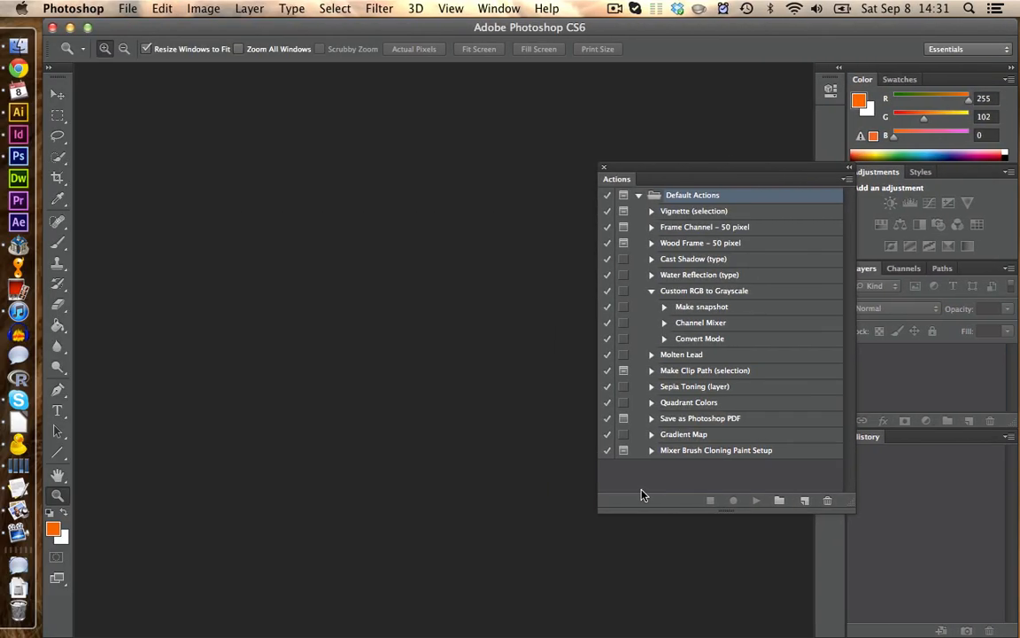
mouse_move(629, 489)
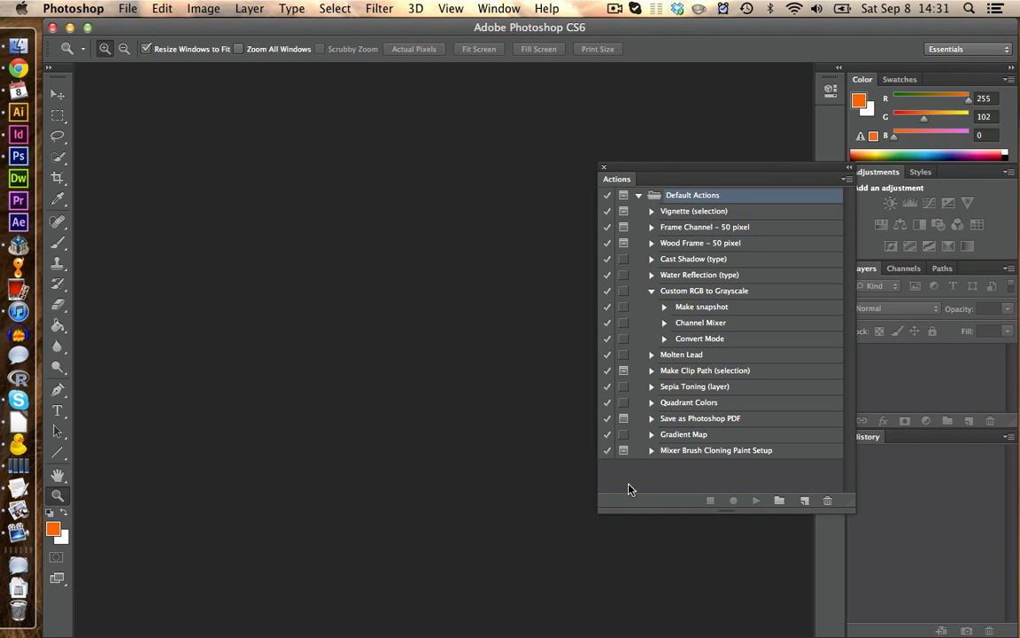
mouse_move(254, 218)
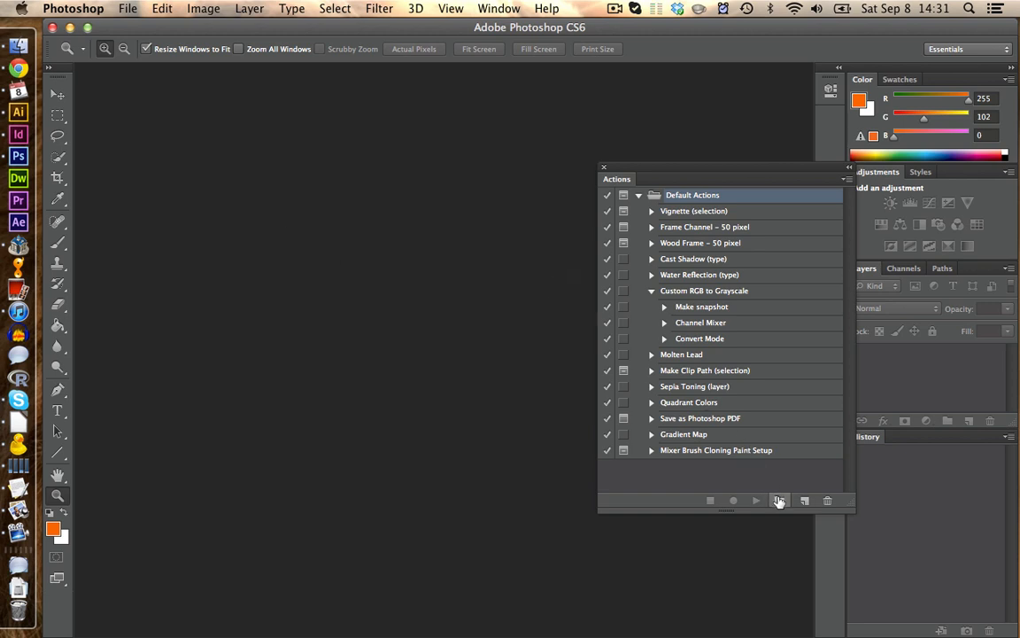
Create an action set named MY ACTIONS and reopen a scanned notebook page from Finder
click(805, 500)
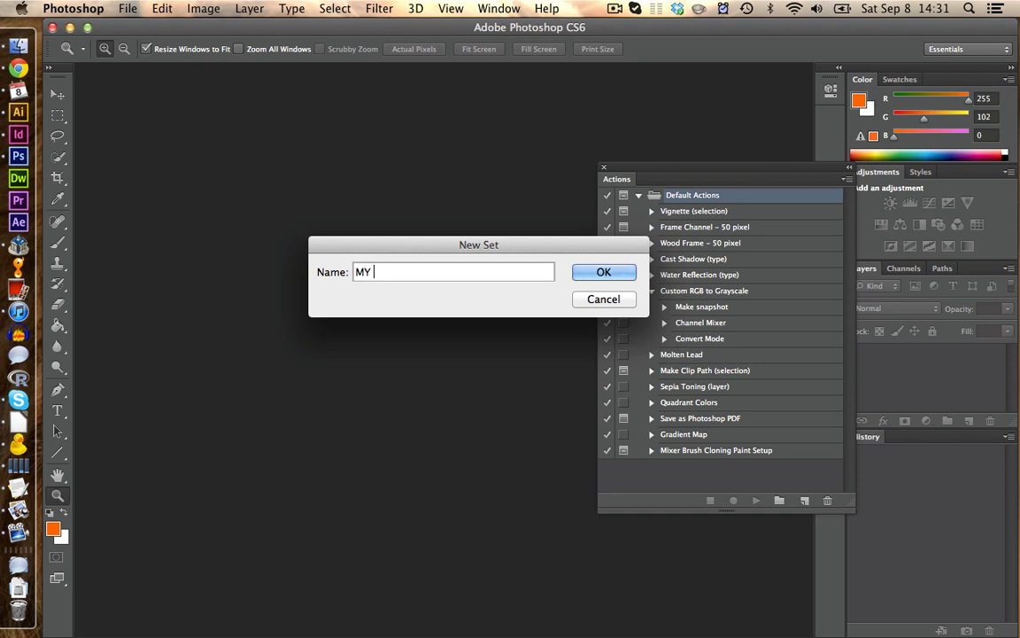
text(ACTIONS)
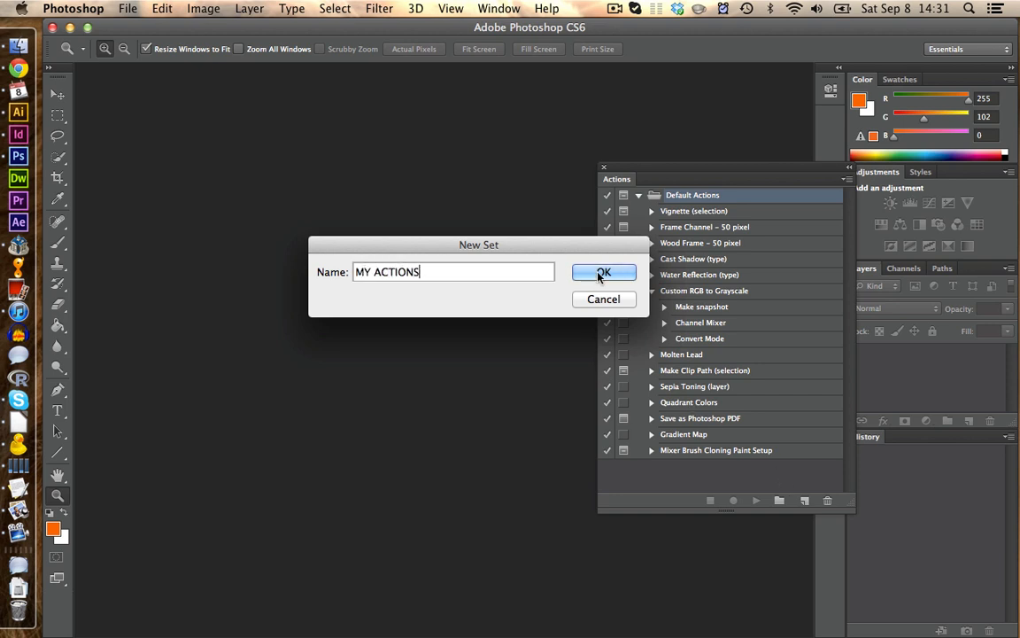
click(603, 272)
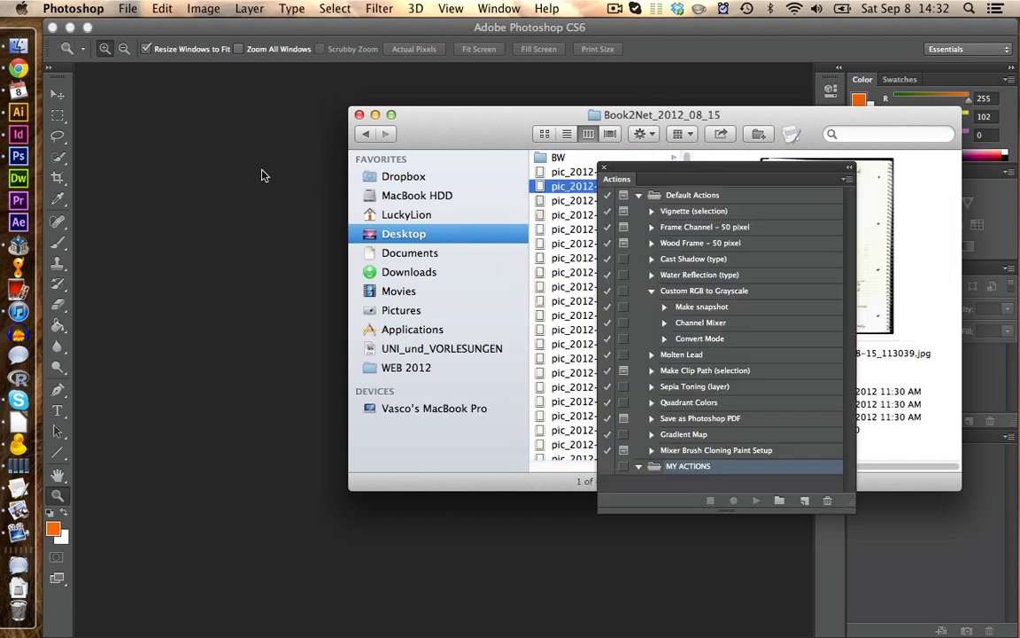
double_click(573, 186)
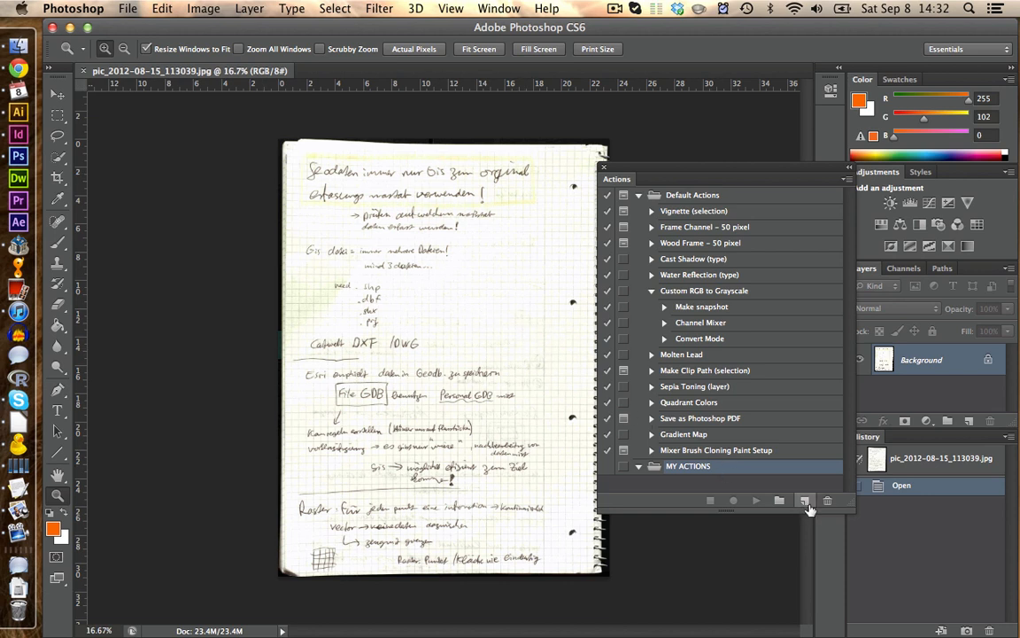
Record a BW action in MY ACTIONS converting the page to Grayscale, discarding colour
click(804, 500)
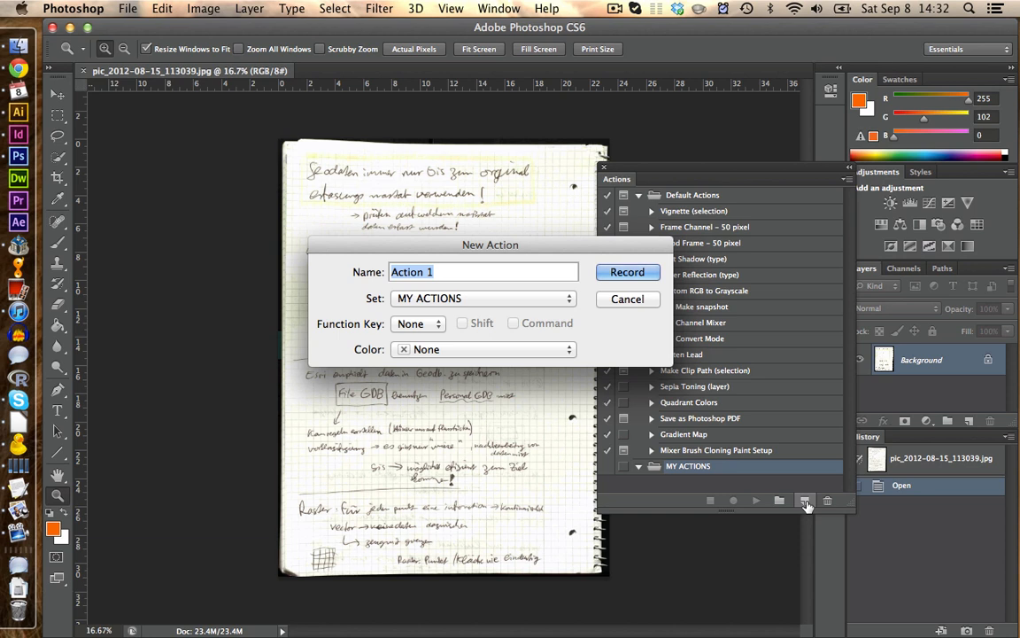
text(BW)
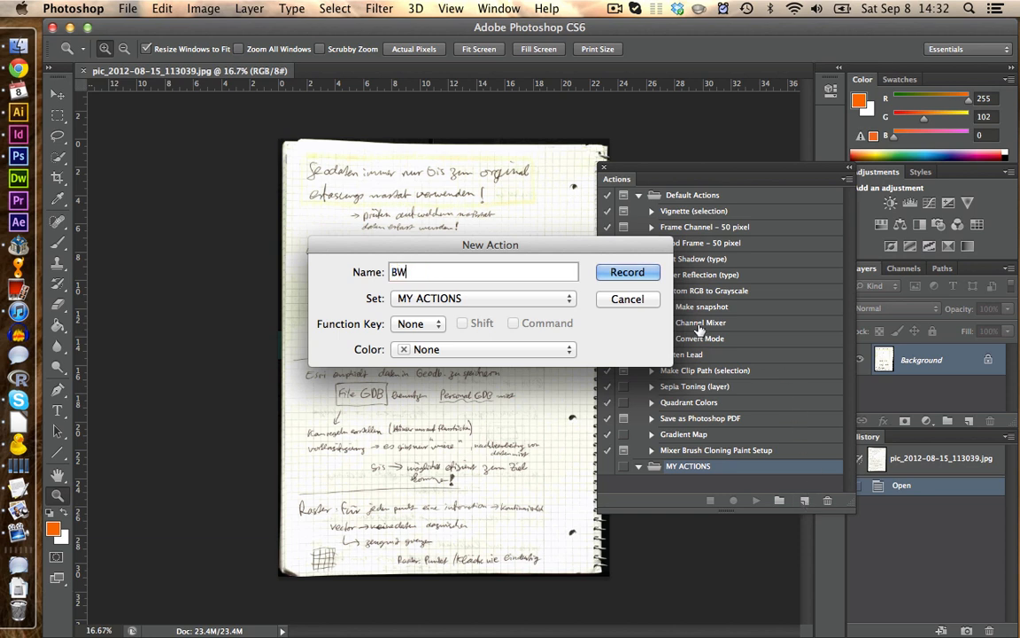
click(627, 272)
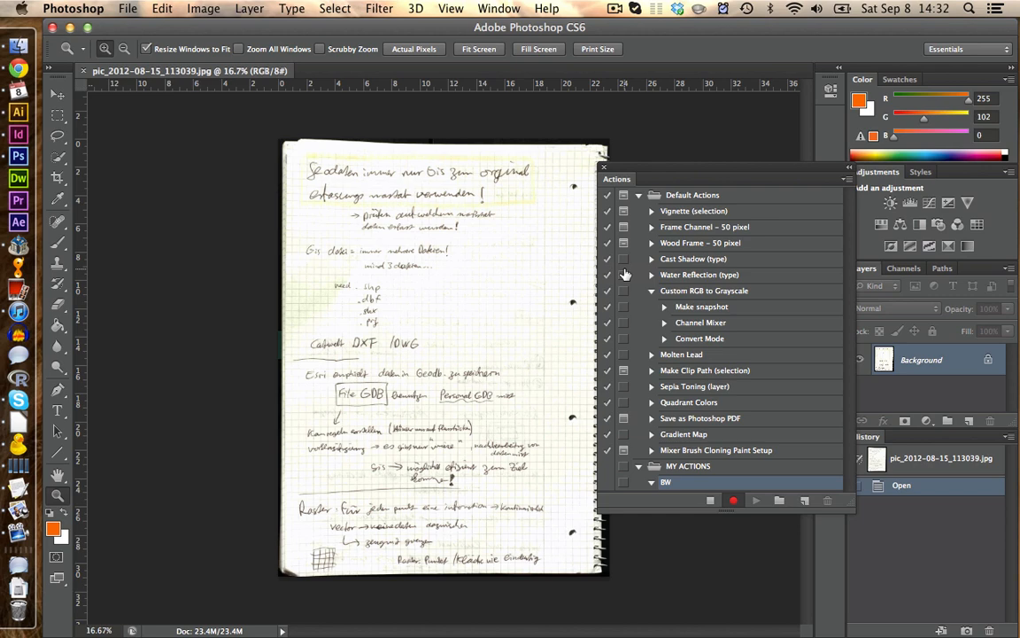
mouse_move(624, 274)
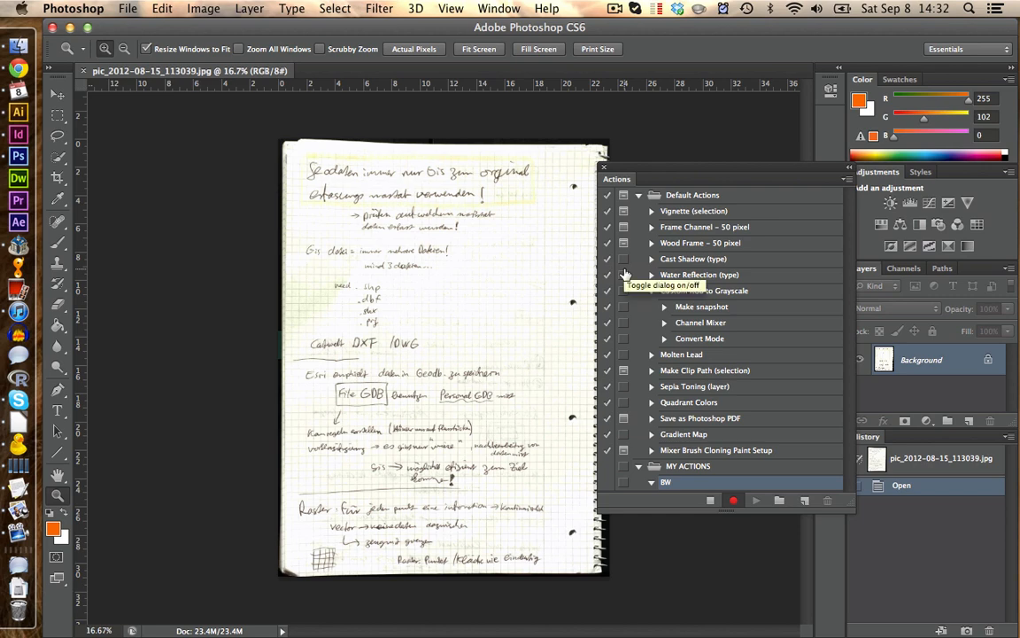
click(203, 7)
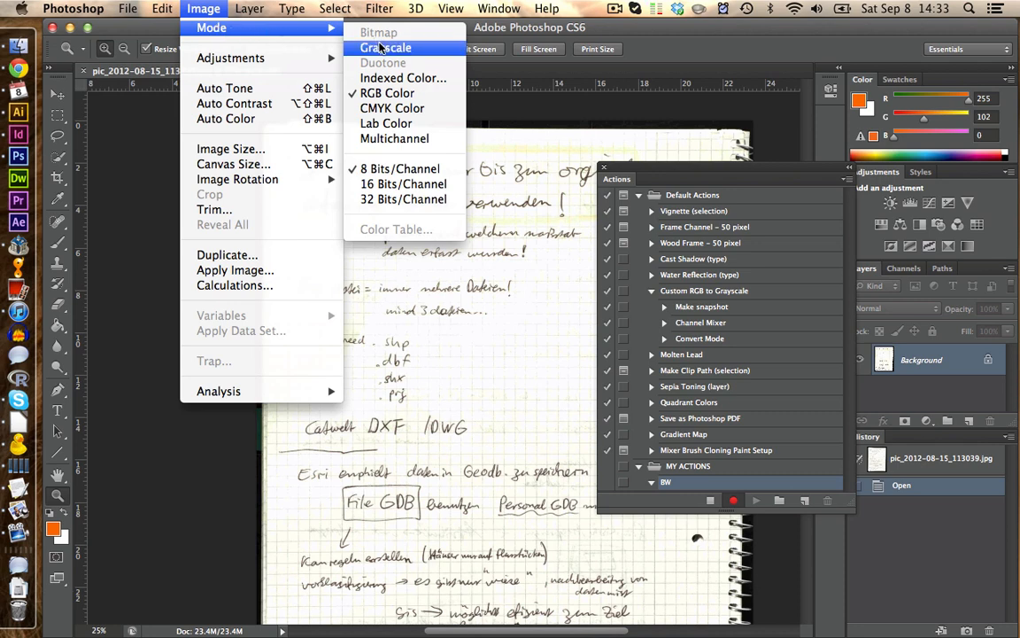
click(386, 48)
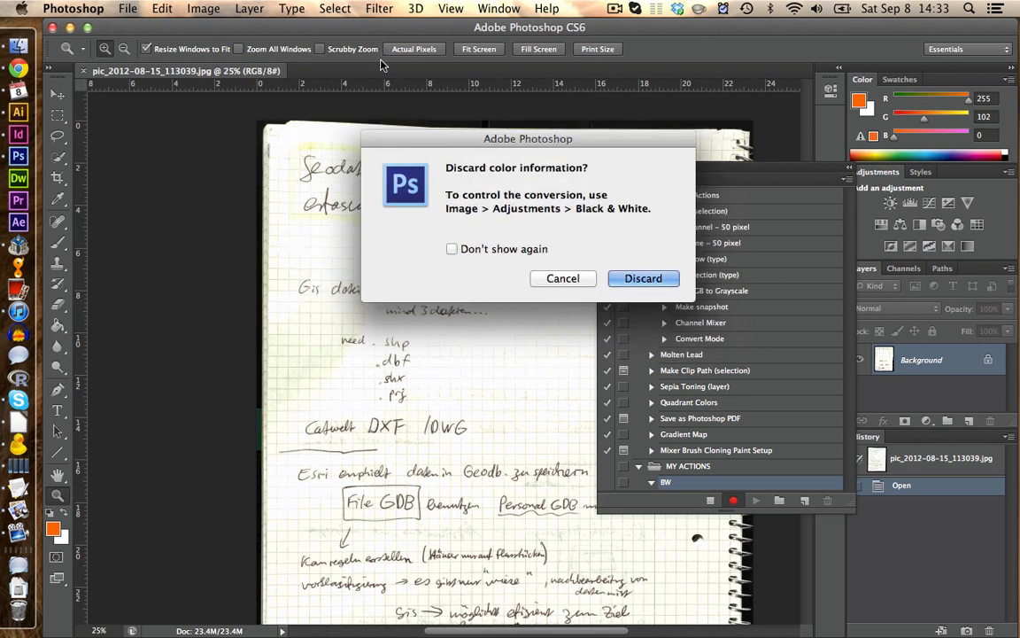
mouse_move(575, 219)
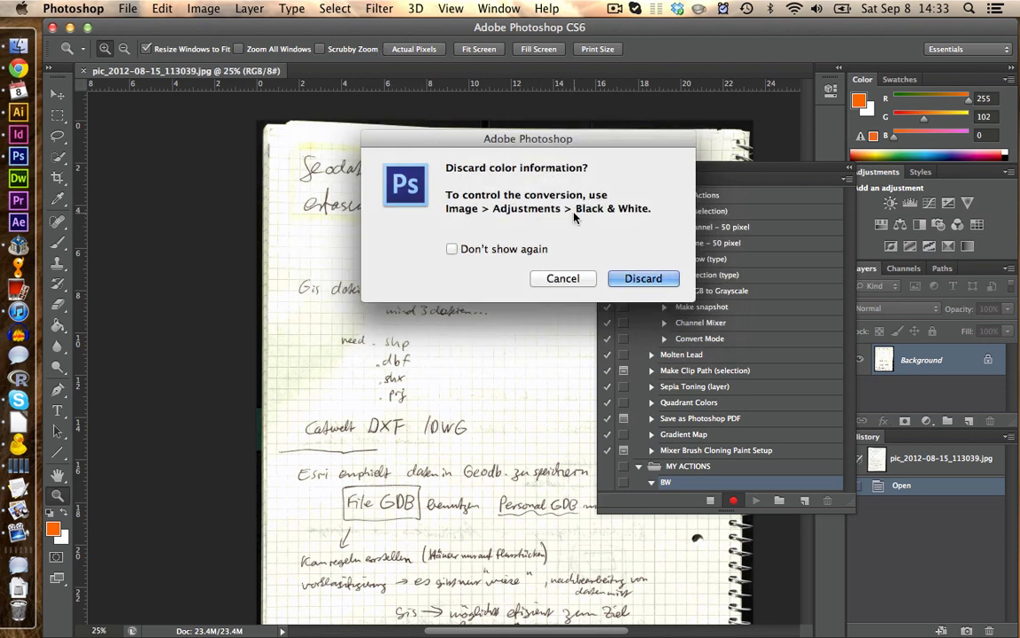
mouse_move(585, 227)
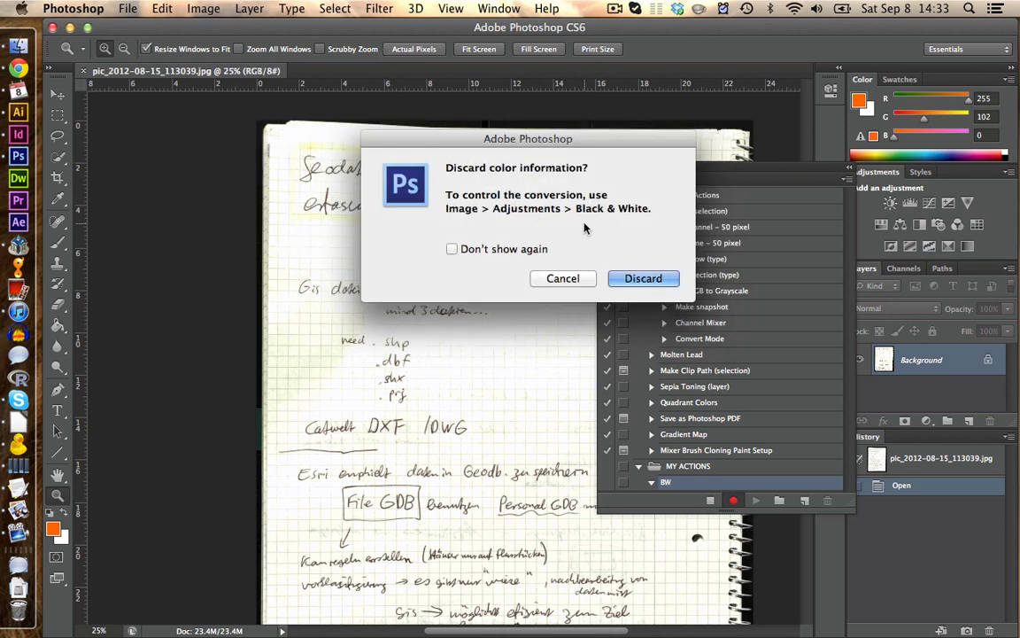
click(642, 278)
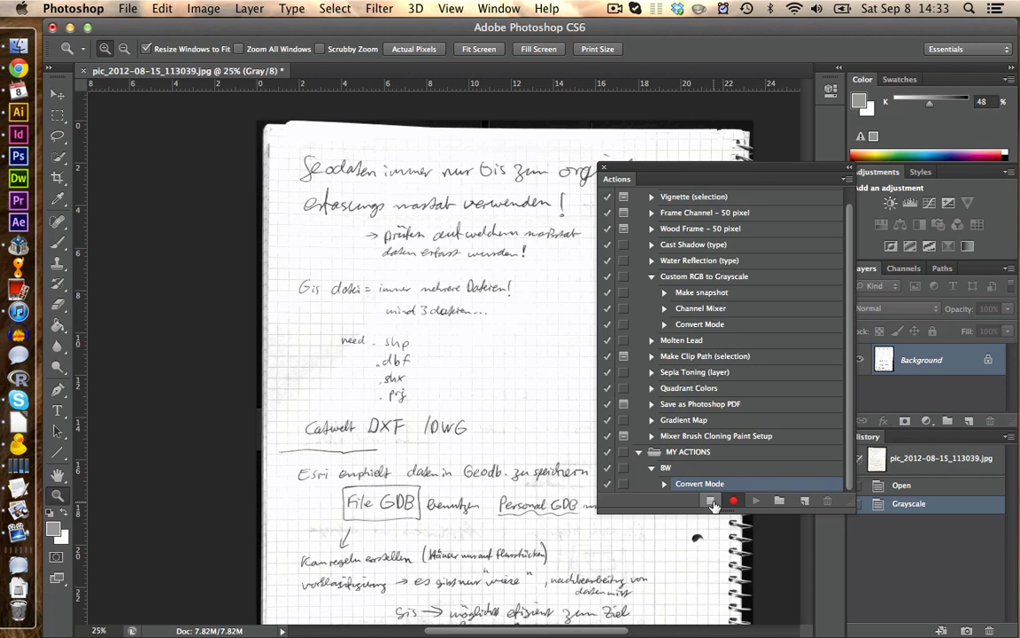
click(710, 500)
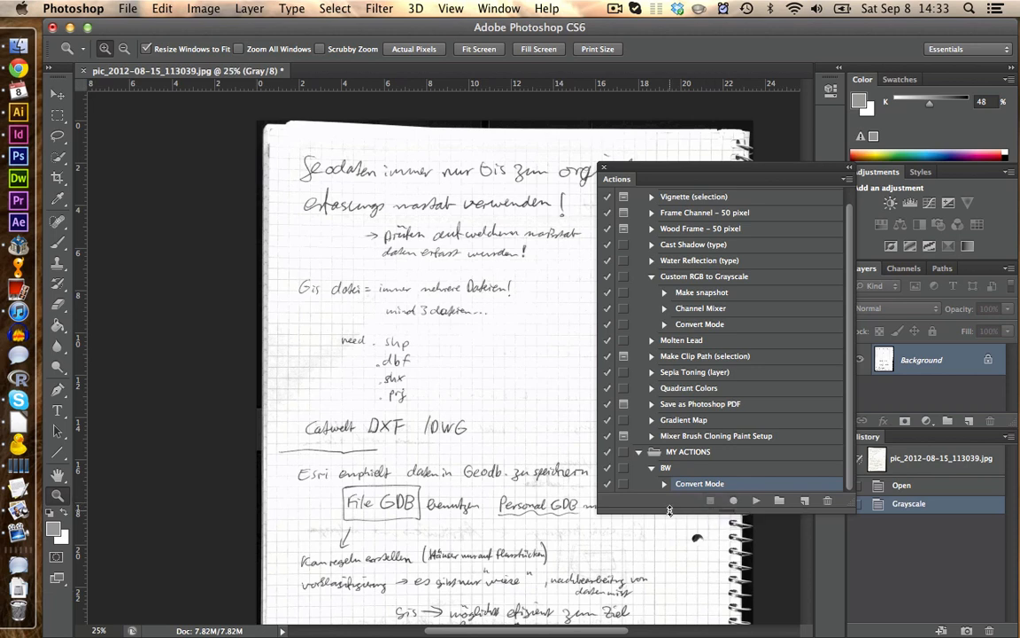
mouse_move(202, 88)
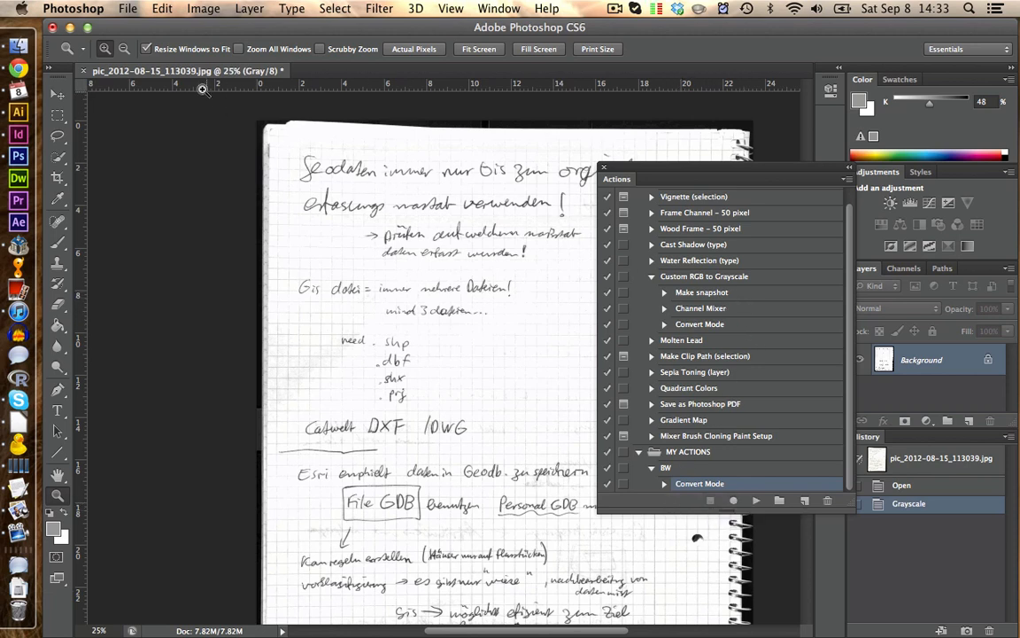
Run Image Processor with the MY ACTIONS BW action, saving into a new BW2 folder
click(127, 8)
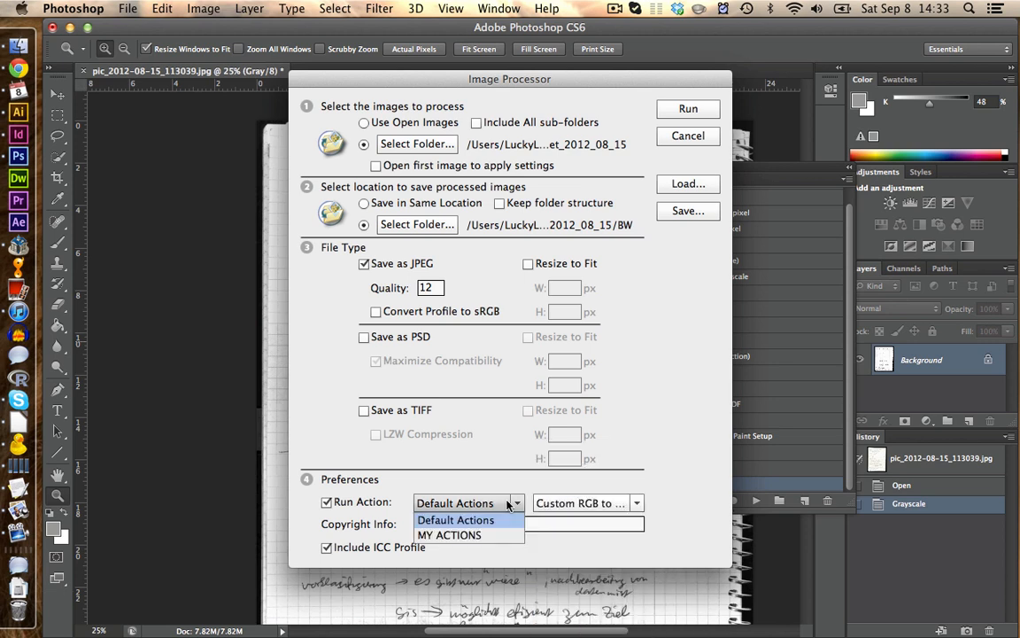
click(449, 534)
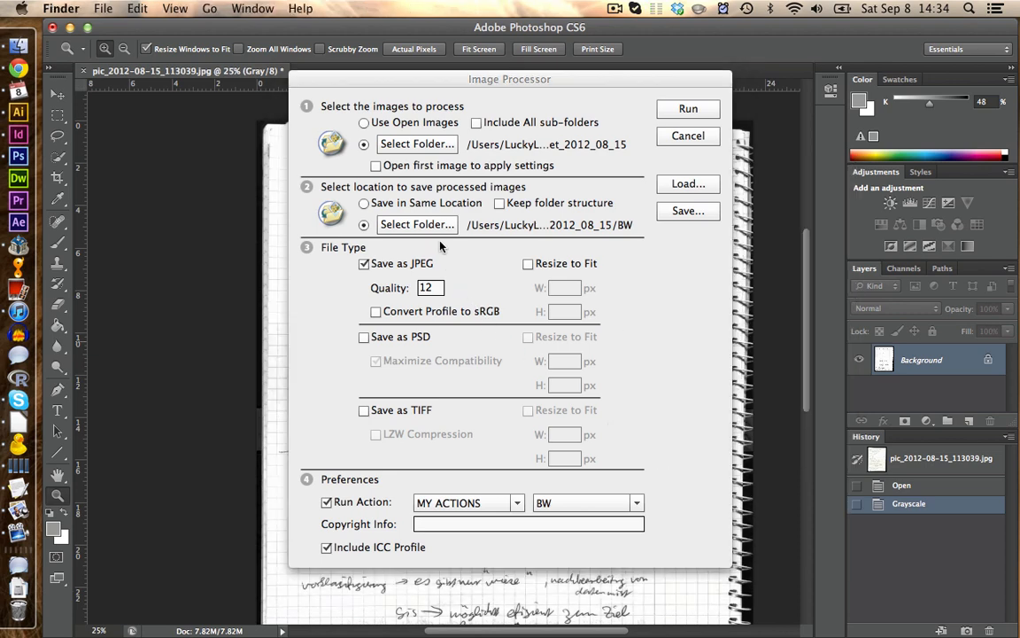
click(416, 224)
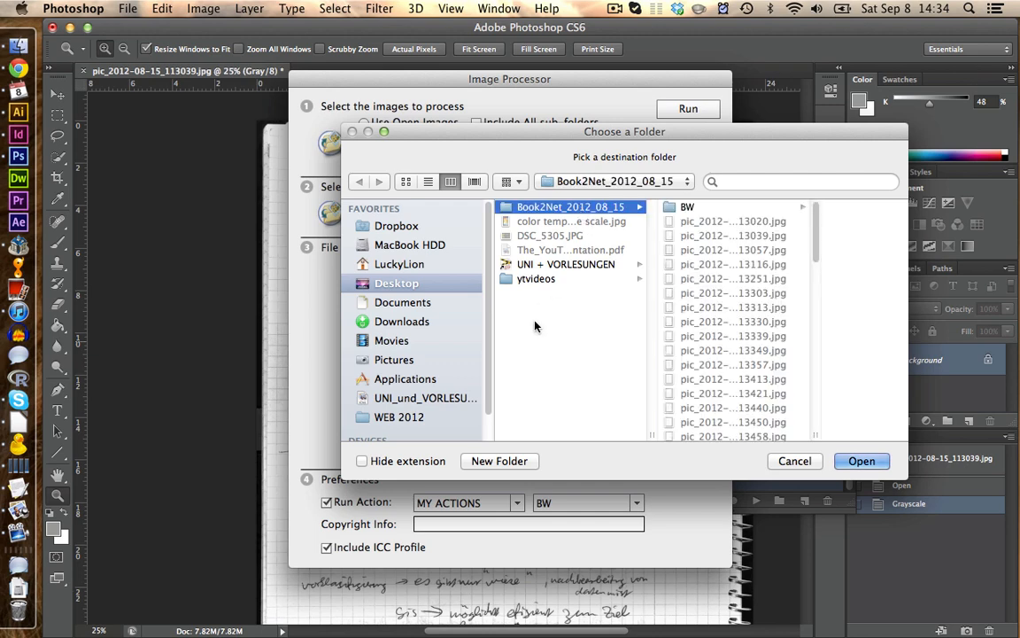
click(498, 460)
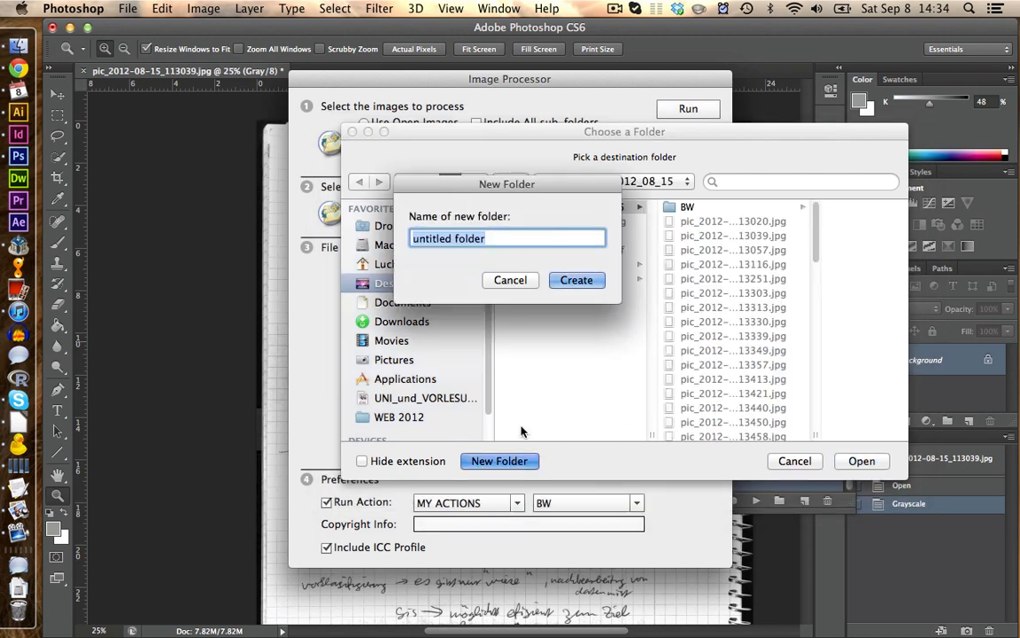
click(577, 280)
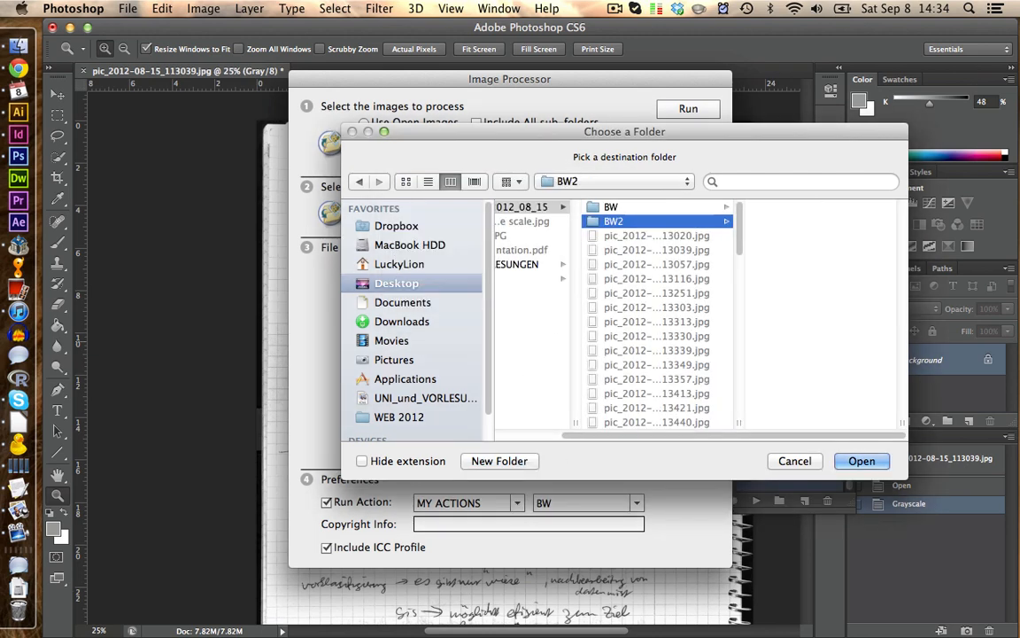
click(861, 460)
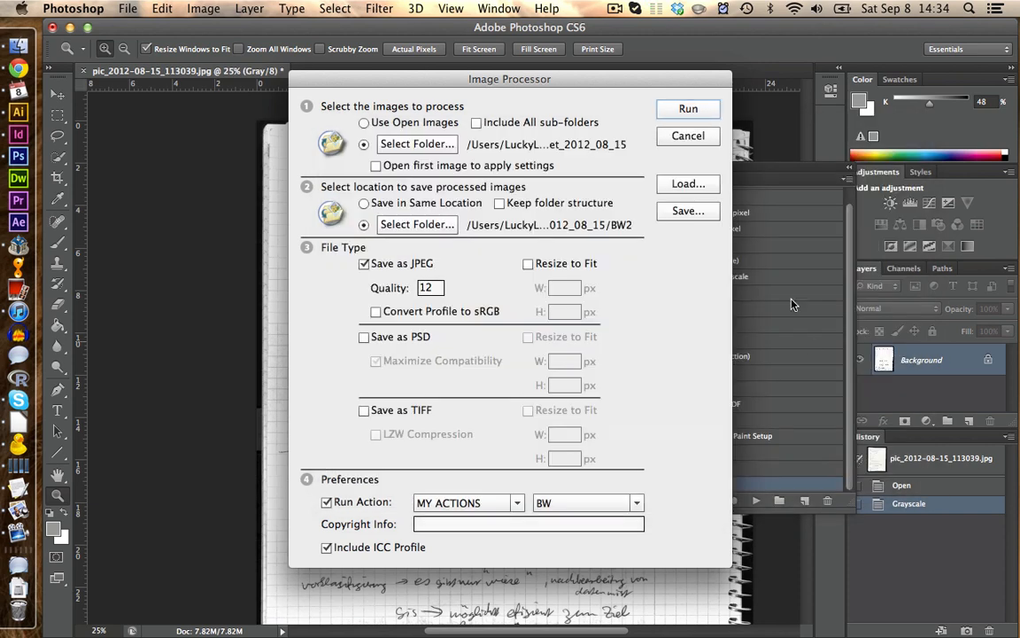
click(688, 108)
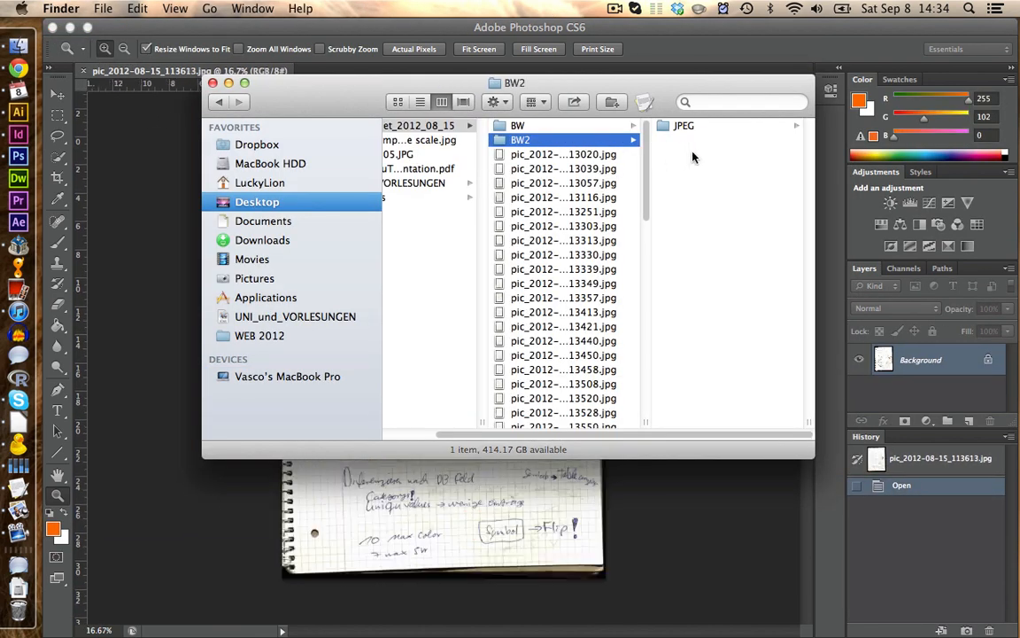
Open the JPEG output folder inside BW2 to check the grayscale pages
double_click(563, 168)
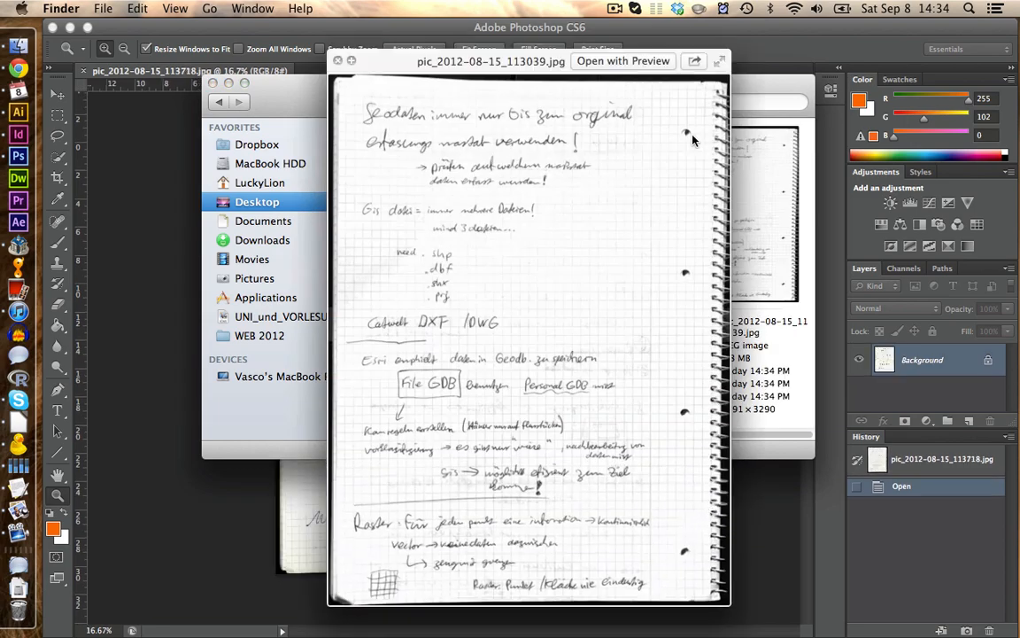